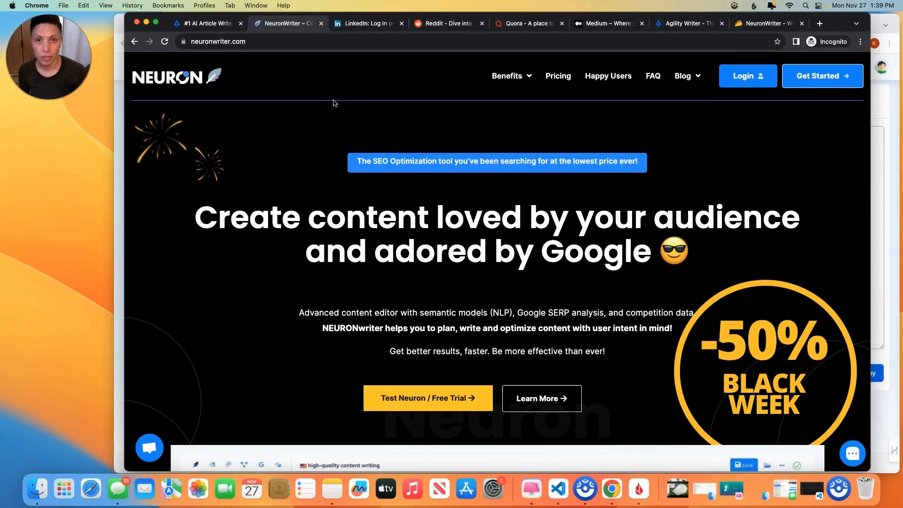
pyautogui.moveTo(339, 106)
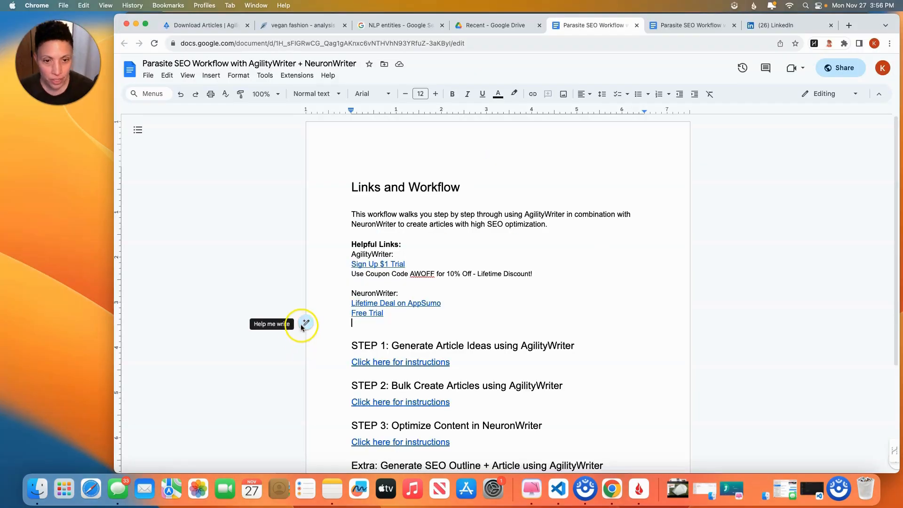
pyautogui.moveTo(357, 212)
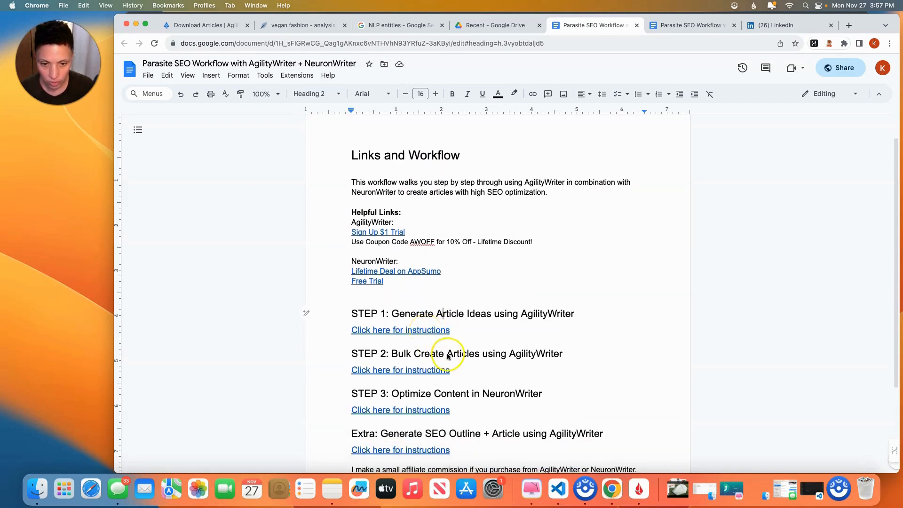
# - Move through the open Chrome tabs from NeuronWriter to Medium and LinkedIn
pyautogui.click(478, 354)
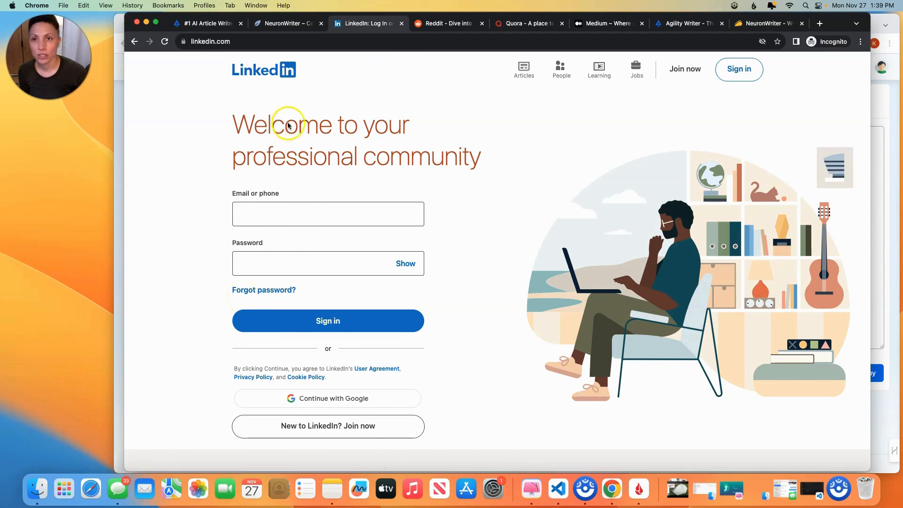
pyautogui.click(607, 23)
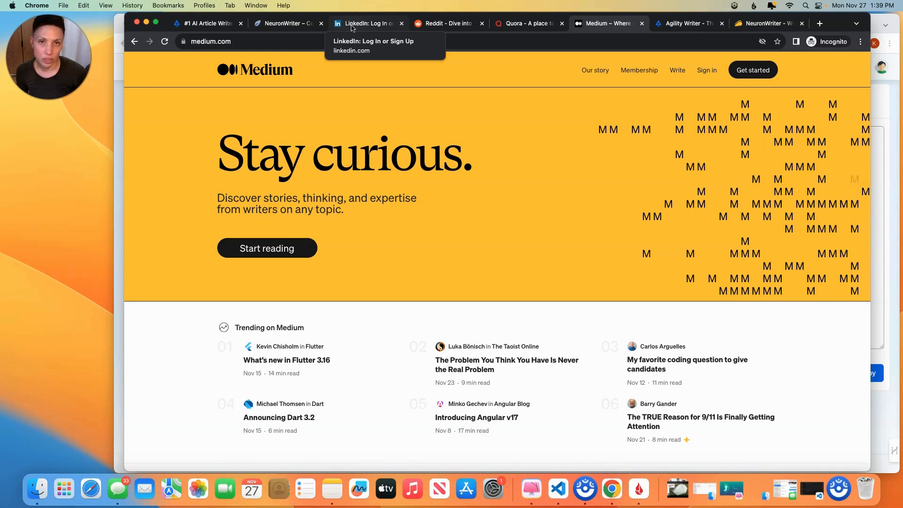
pyautogui.click(368, 24)
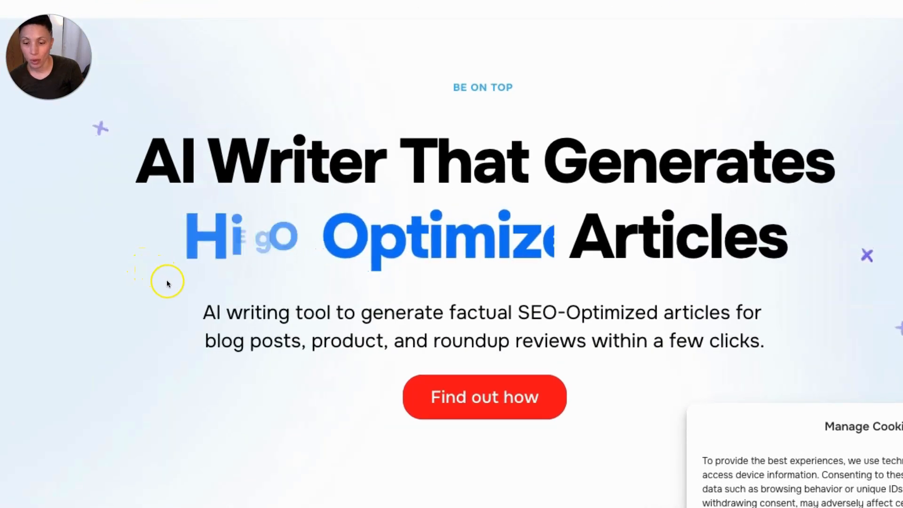
pyautogui.moveTo(219, 282)
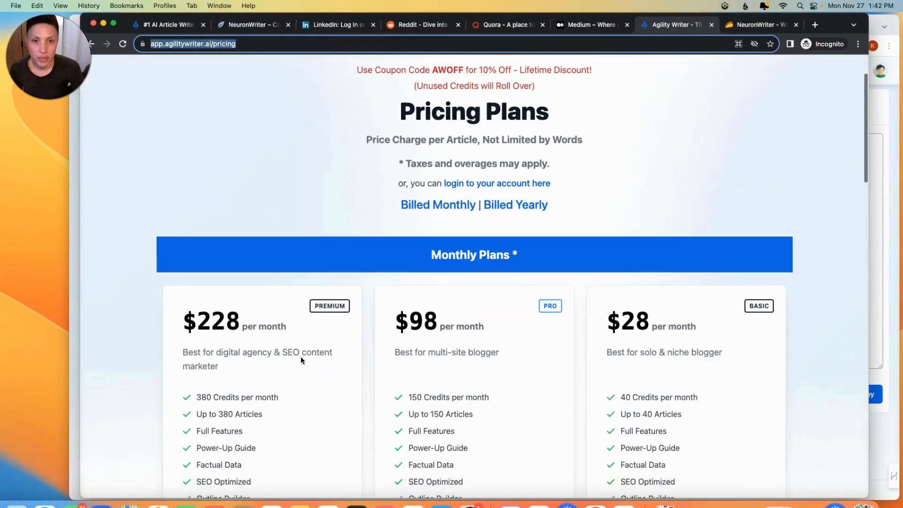
pyautogui.scroll(-3)
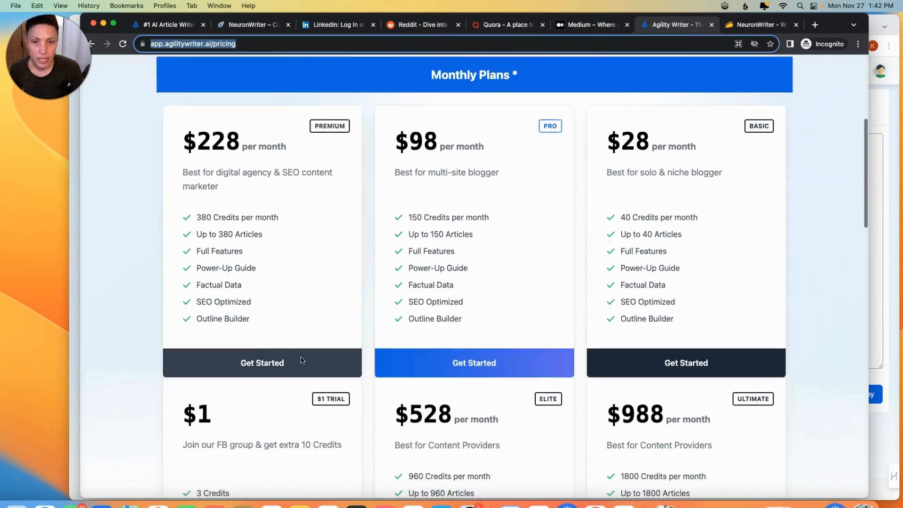
pyautogui.scroll(-3)
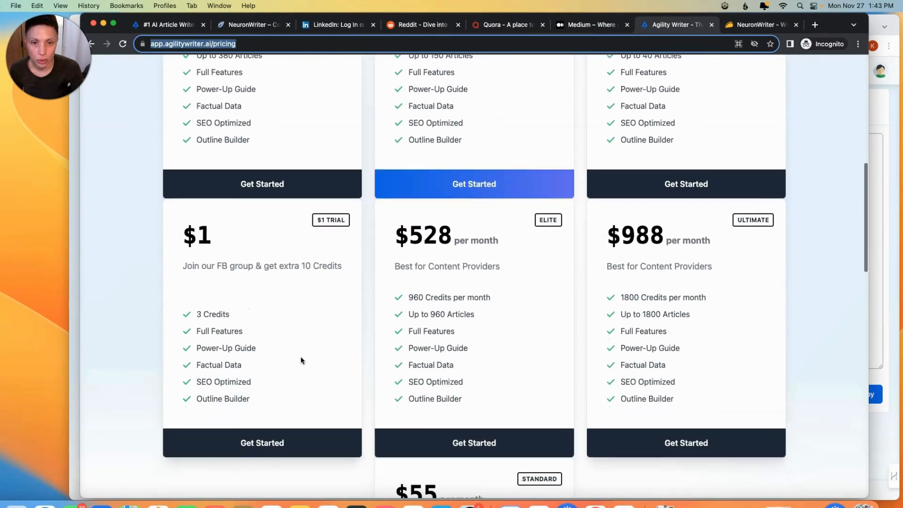
pyautogui.scroll(-3)
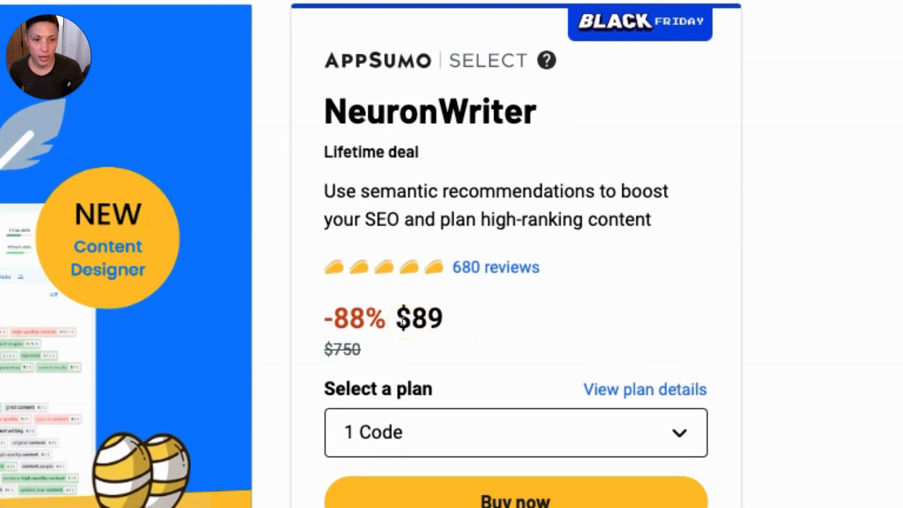
pyautogui.moveTo(518, 316)
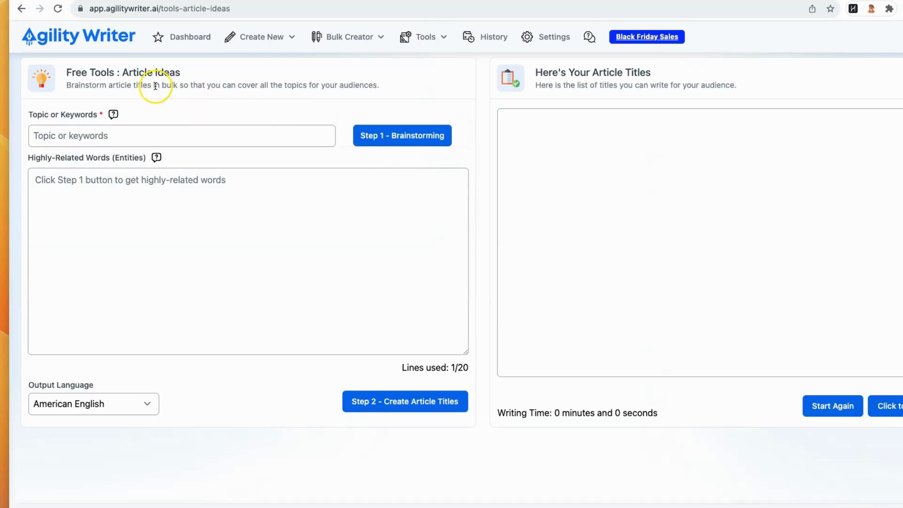
pyautogui.moveTo(139, 136)
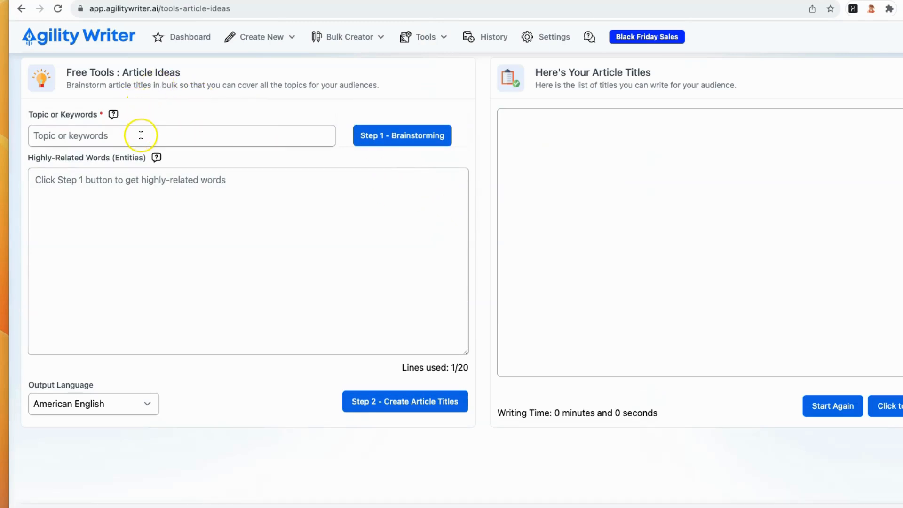
# - Enter 'Vegan Fashion' as the Article Ideas brainstorming topic
pyautogui.click(402, 136)
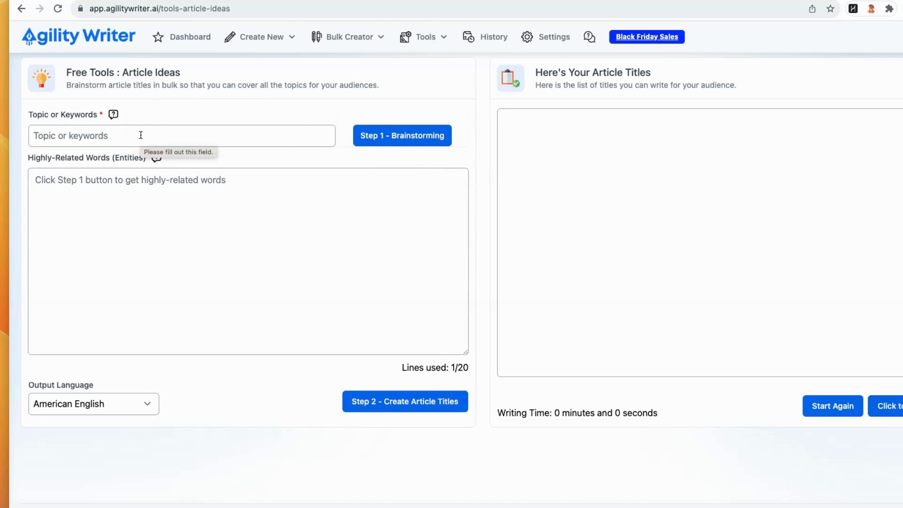
pyautogui.write('Vegan Fashion')
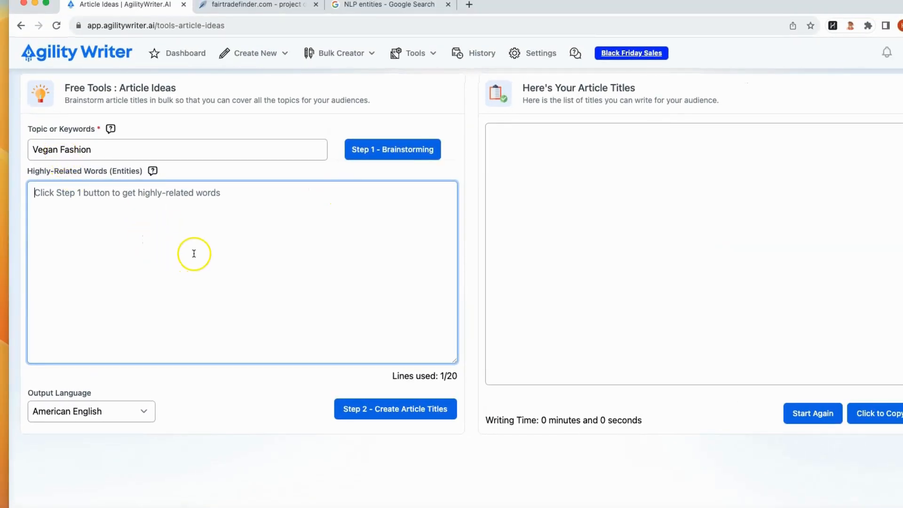
pyautogui.moveTo(61, 153)
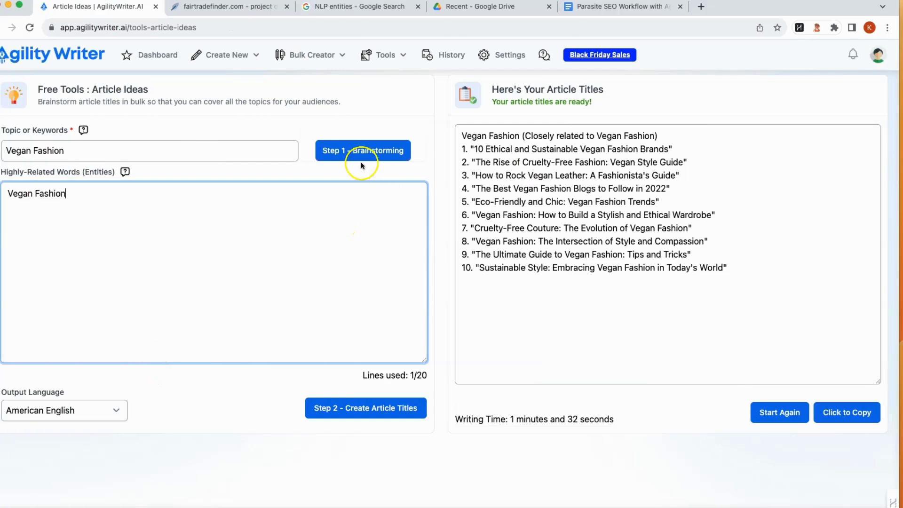
pyautogui.moveTo(368, 404)
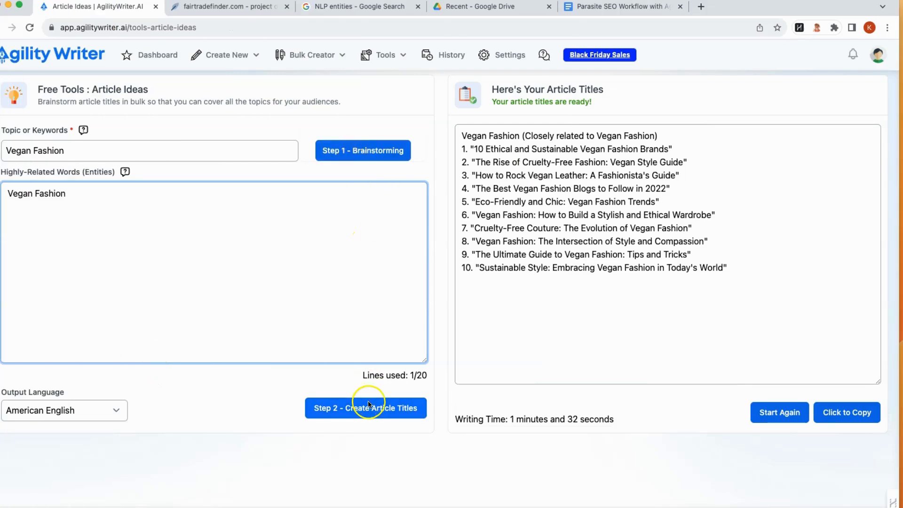
pyautogui.moveTo(346, 387)
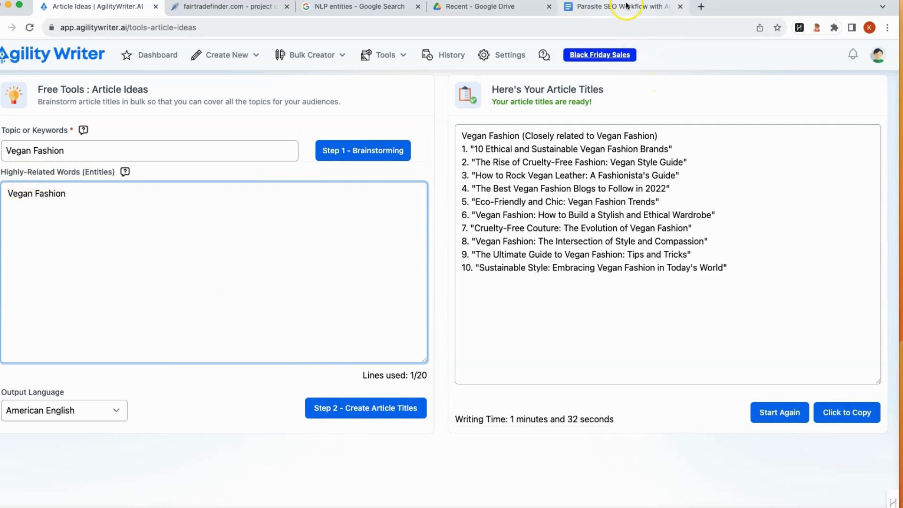
# - Switch to the Parasite SEO Workflow document and scroll through its saved title lists
pyautogui.click(624, 7)
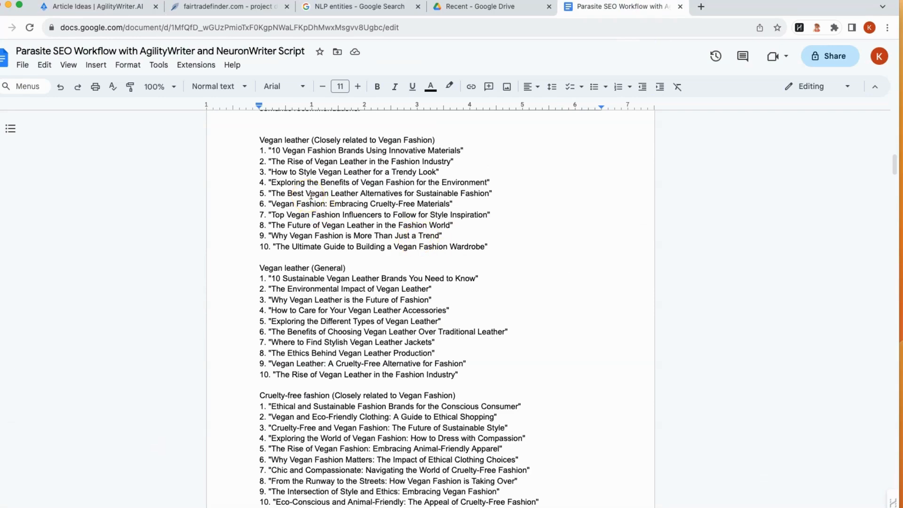
pyautogui.scroll(-3)
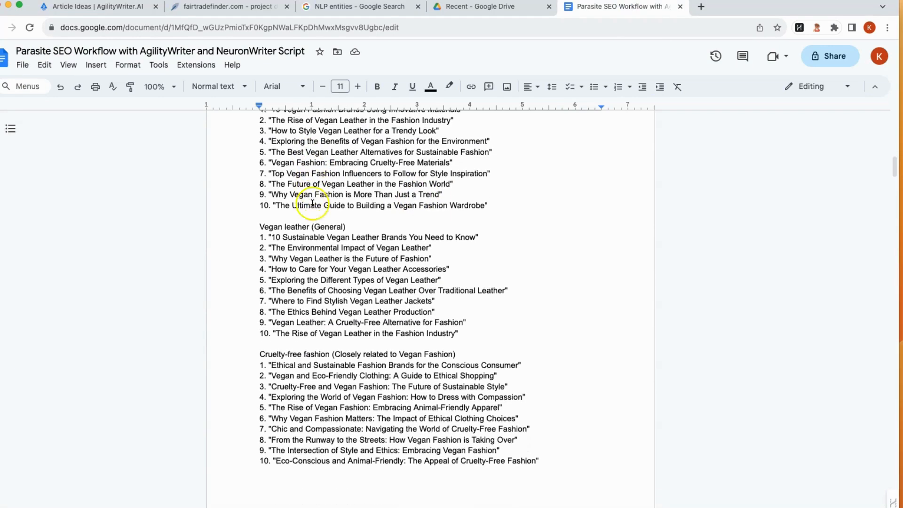
pyautogui.scroll(-3)
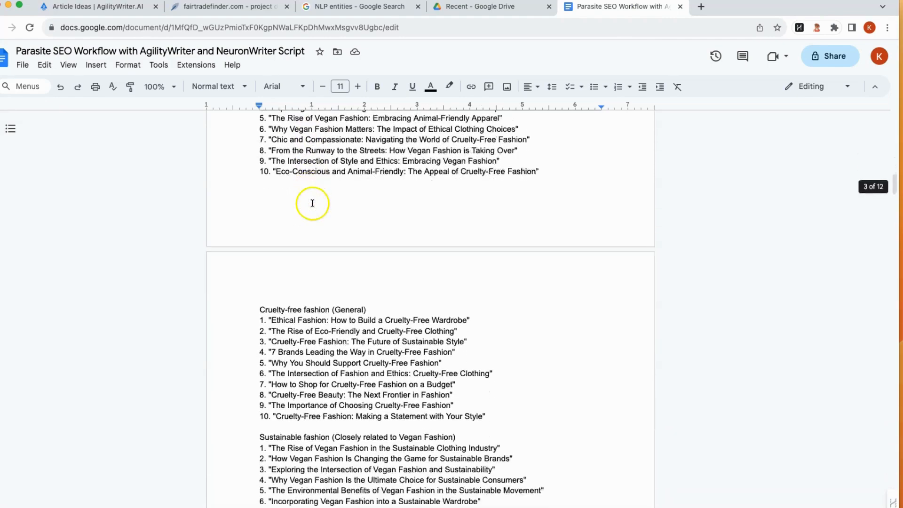
pyautogui.scroll(-3)
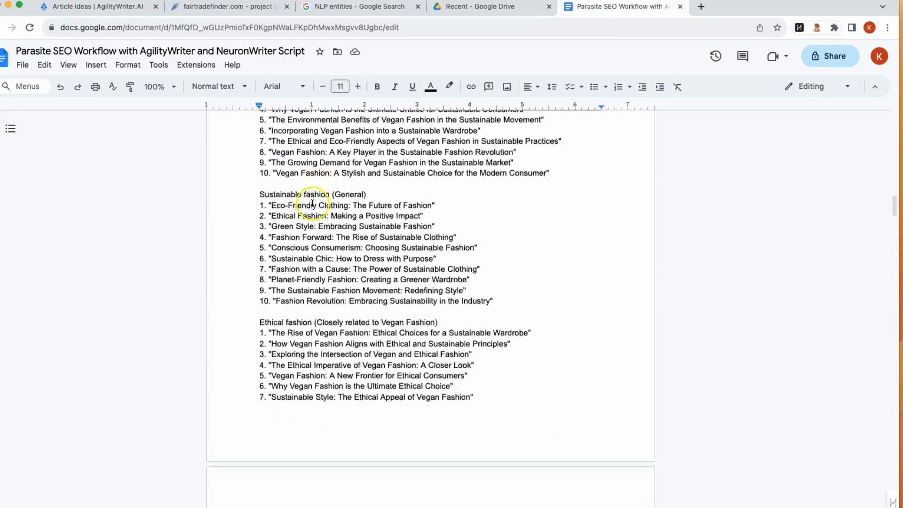
pyautogui.scroll(-3)
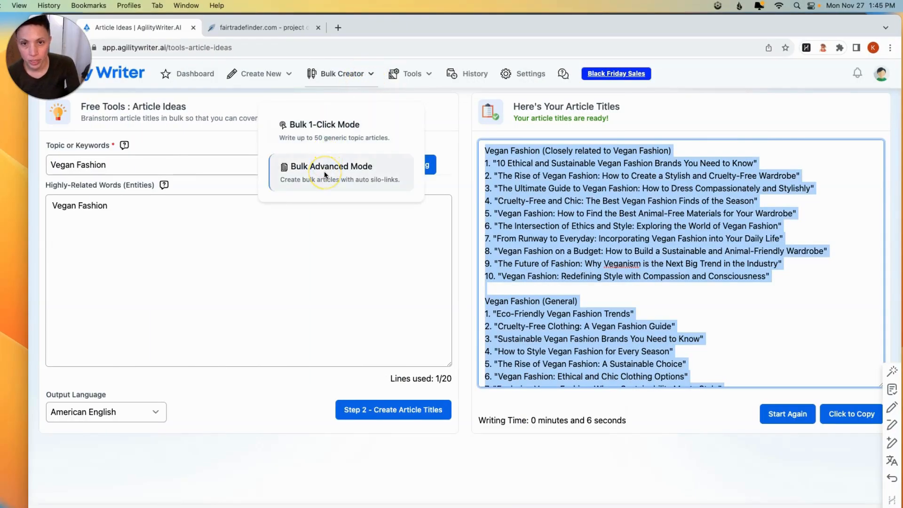
# - Open Bulk Advanced Mode, keep USA as target region, and move past the eight titles
pyautogui.click(331, 166)
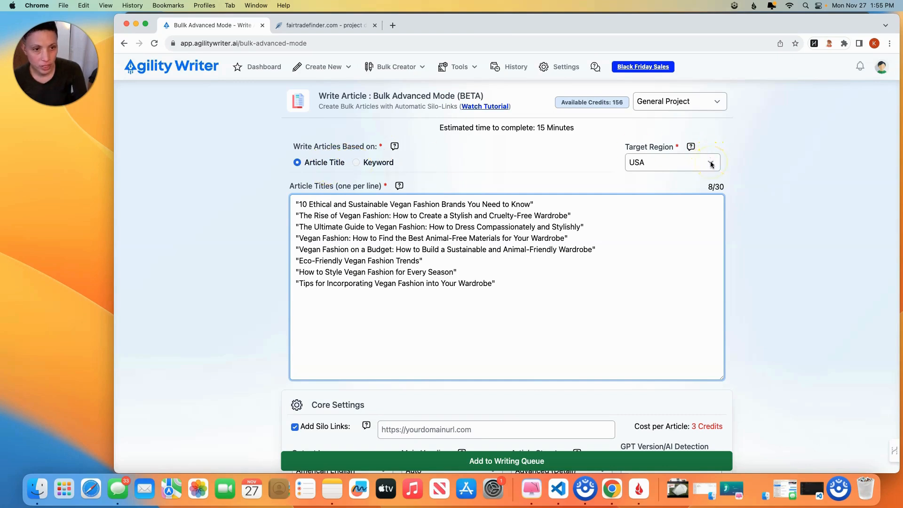
pyautogui.click(711, 163)
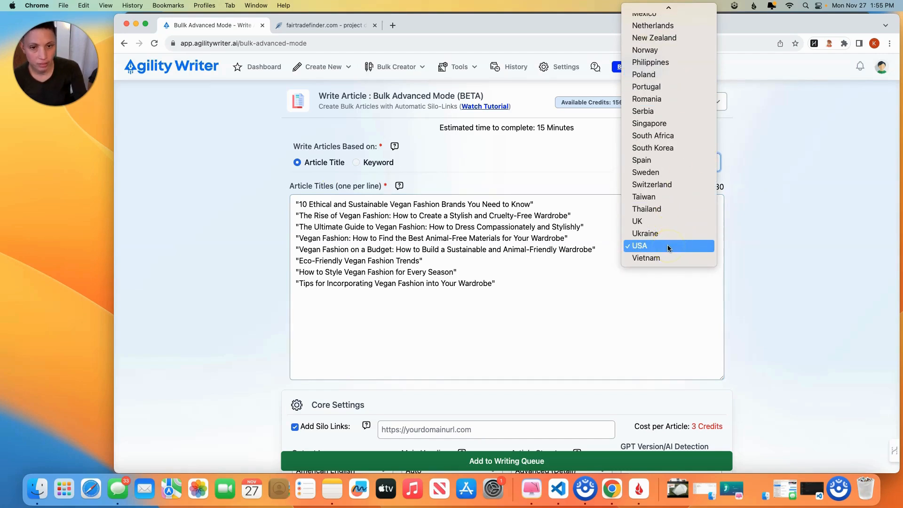
pyautogui.click(653, 246)
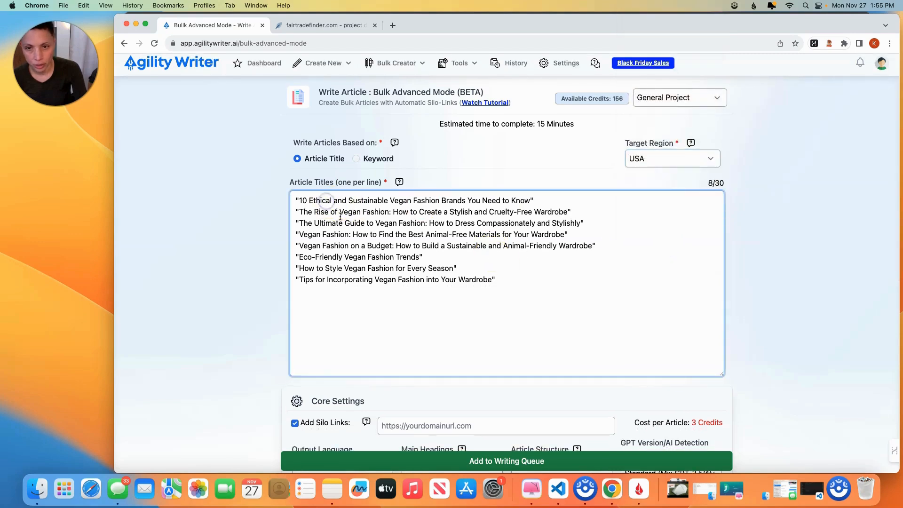
pyautogui.moveTo(728, 191)
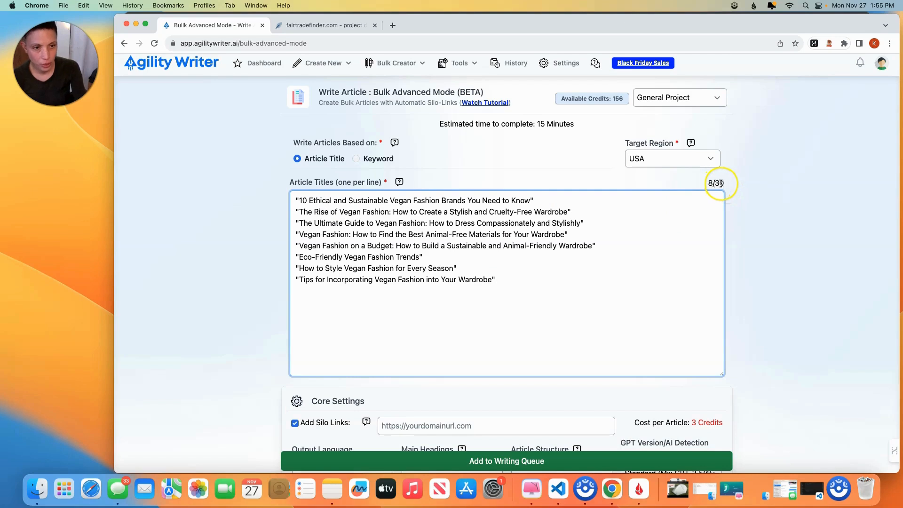
pyautogui.click(519, 279)
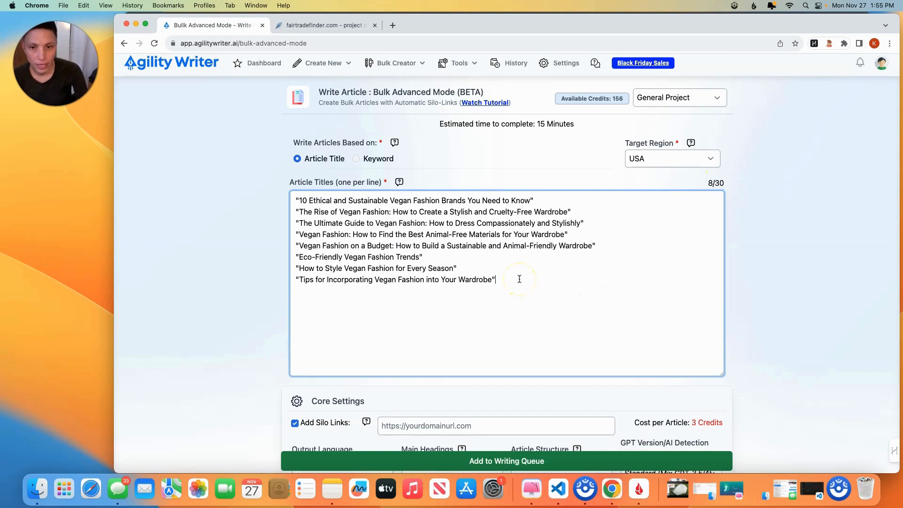
pyautogui.scroll(-3)
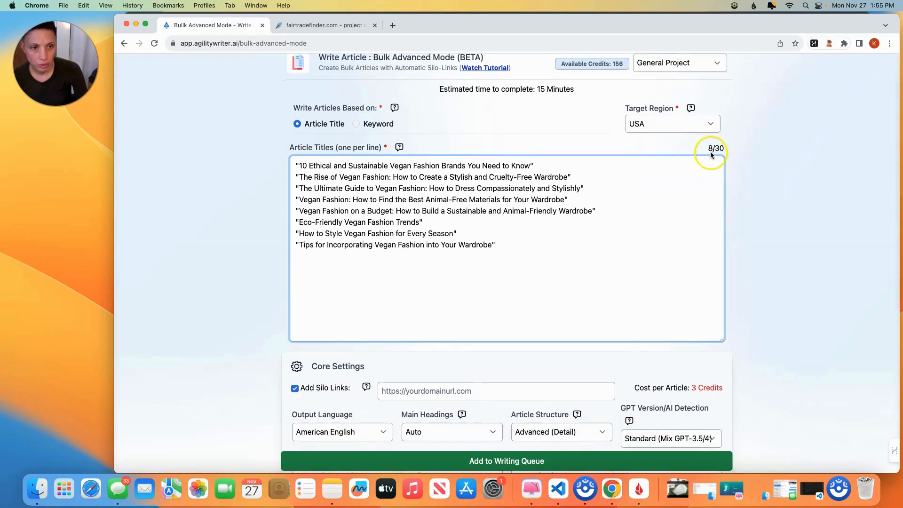
pyautogui.scroll(-3)
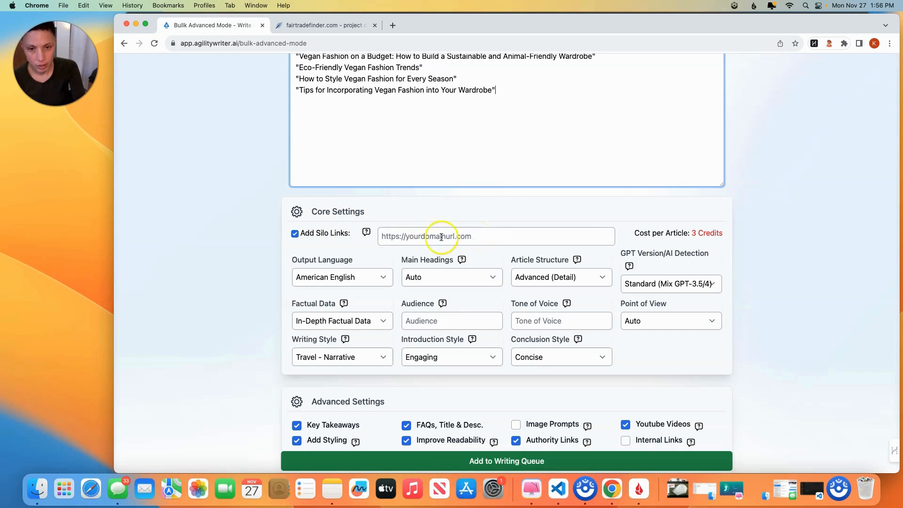
pyautogui.moveTo(366, 233)
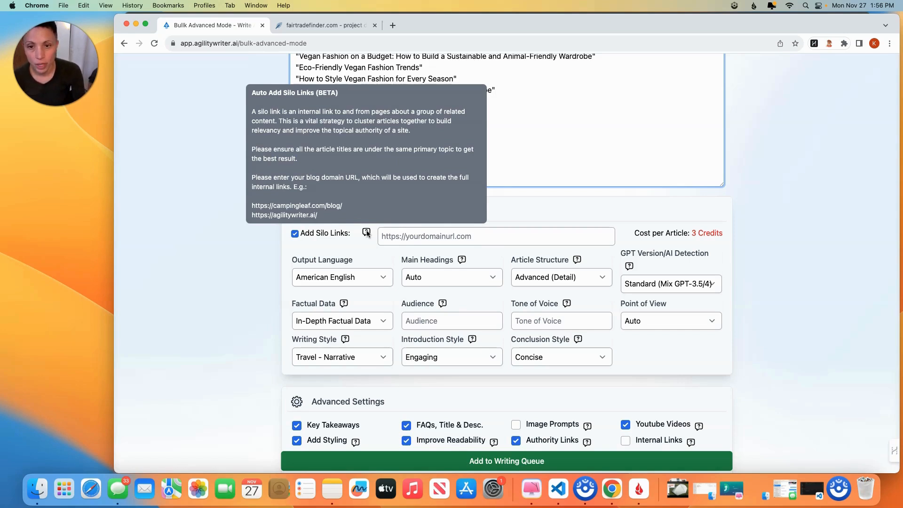
# - Disable Add Silo Links, keep American English output, and open the Main Headings choices
pyautogui.click(294, 234)
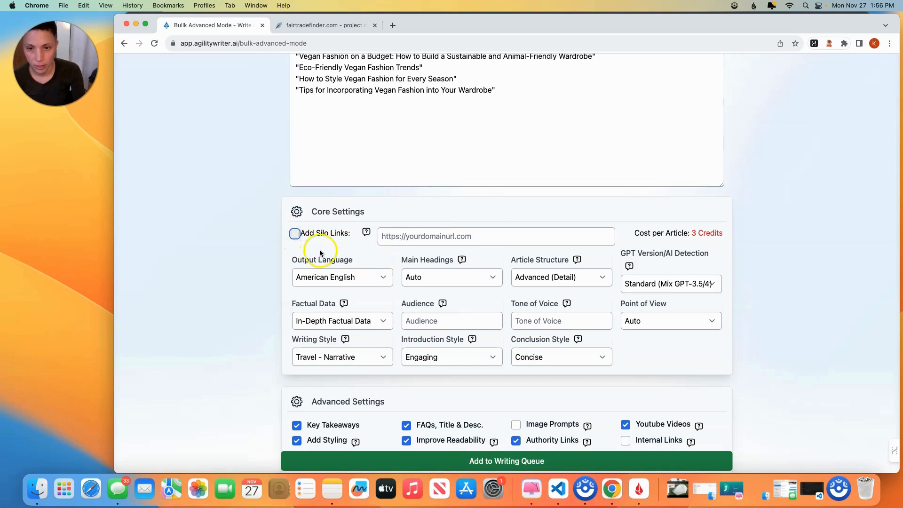
pyautogui.moveTo(689, 233)
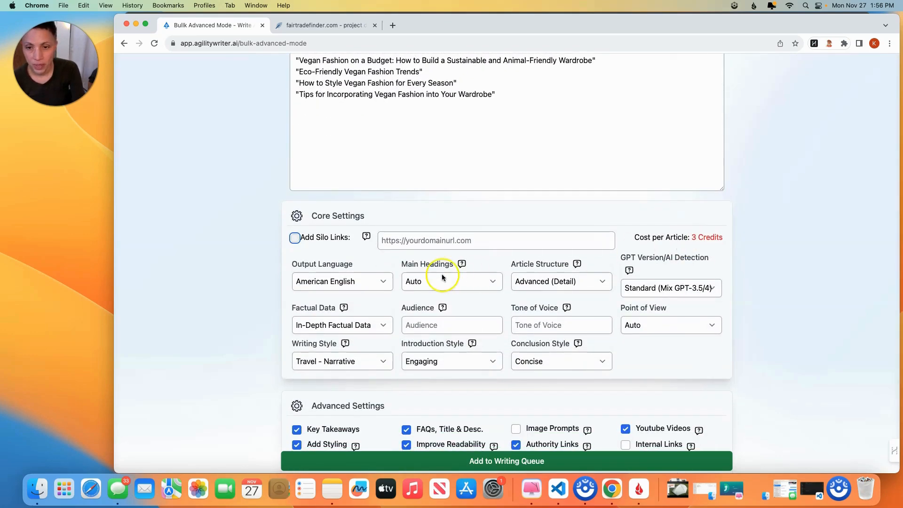
pyautogui.click(342, 282)
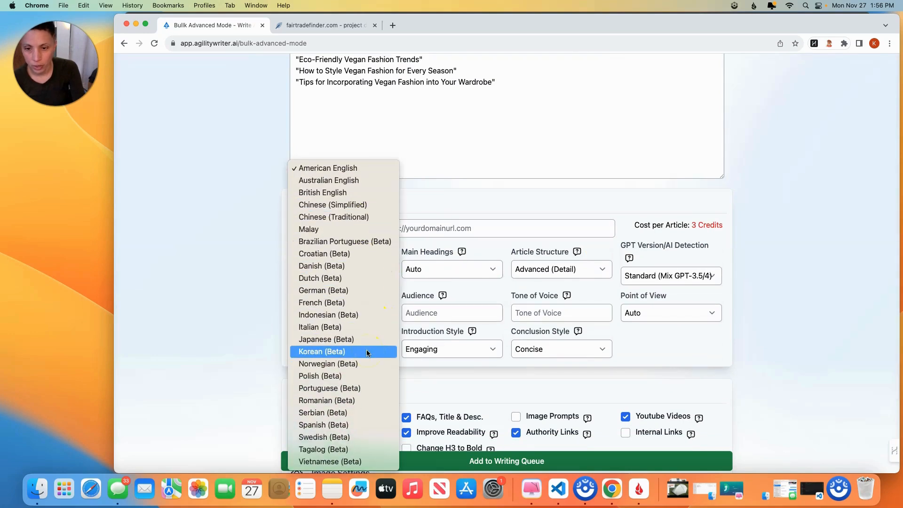
pyautogui.moveTo(335, 462)
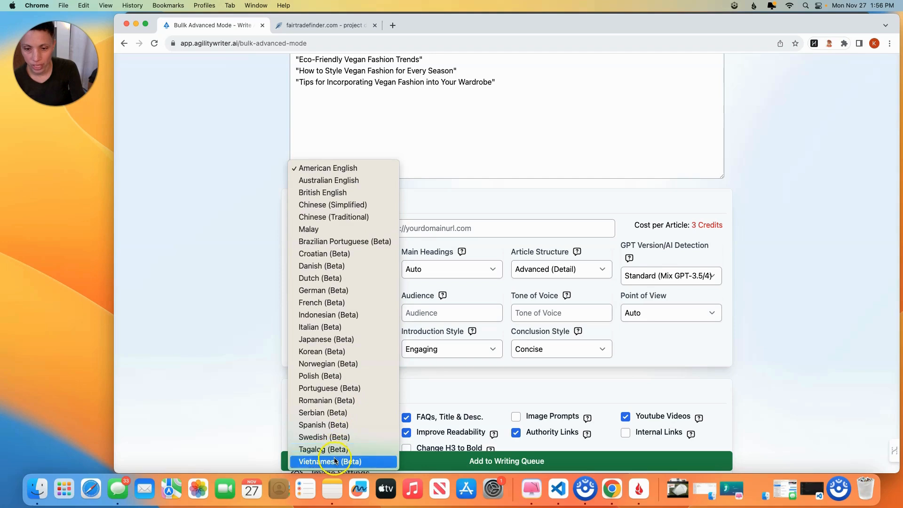
pyautogui.click(328, 168)
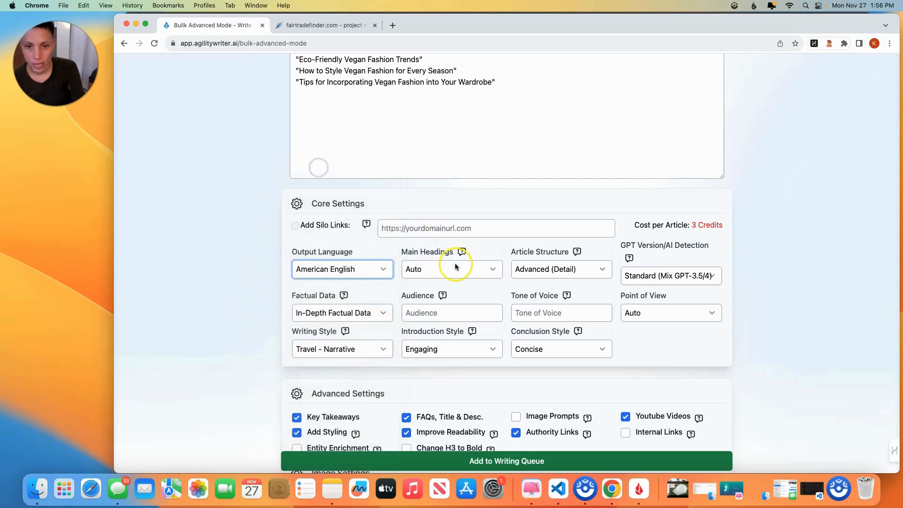
pyautogui.click(451, 269)
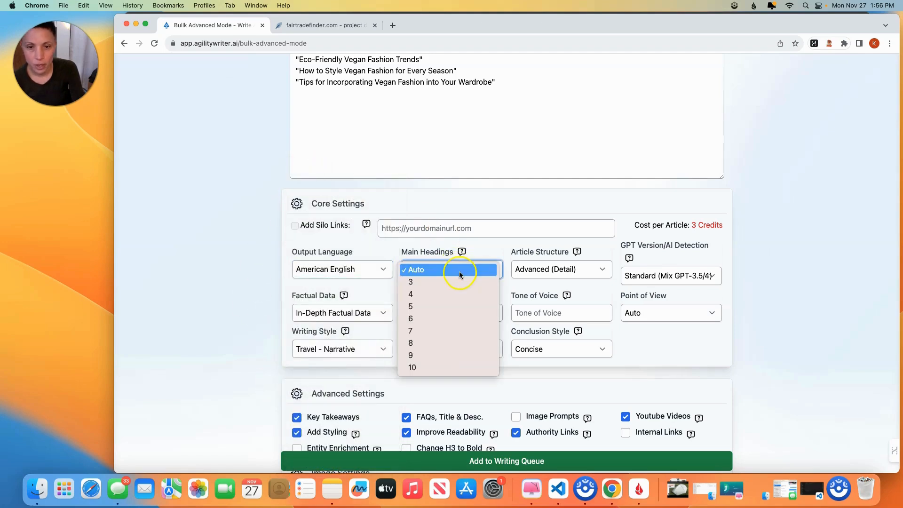
pyautogui.moveTo(455, 319)
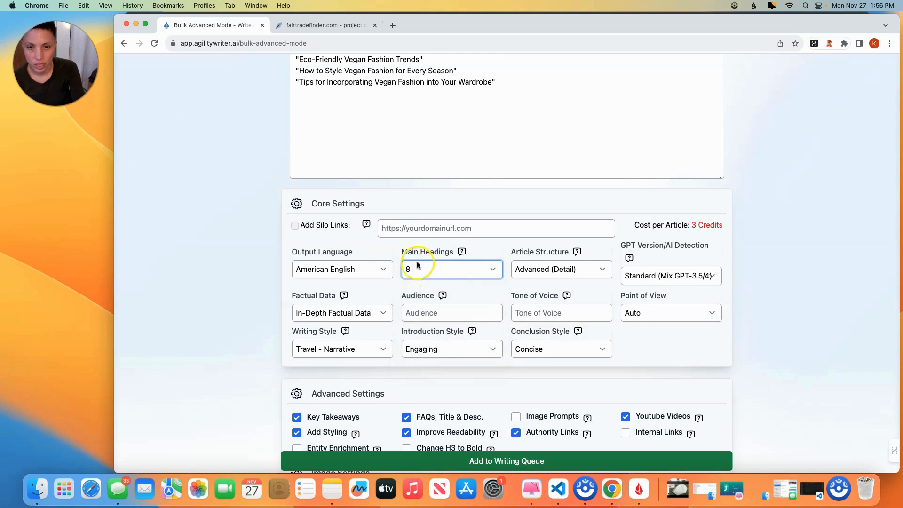
pyautogui.moveTo(461, 251)
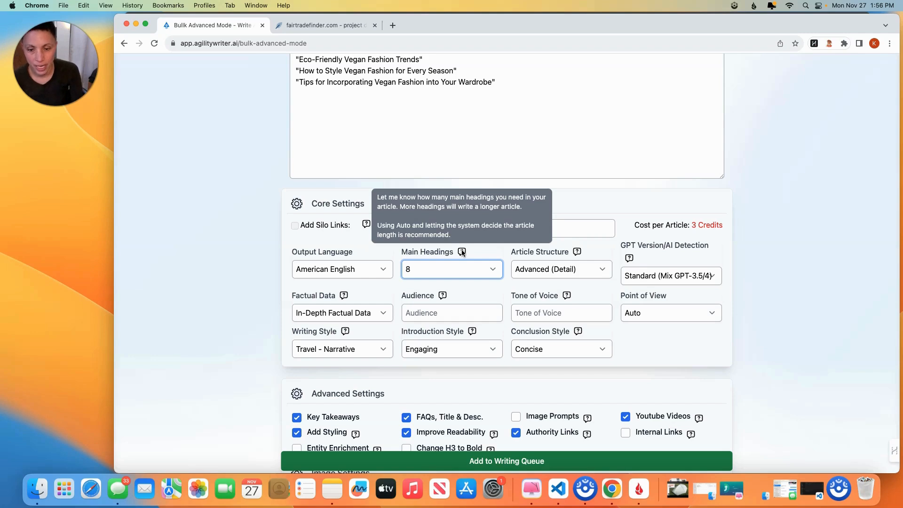
pyautogui.moveTo(485, 253)
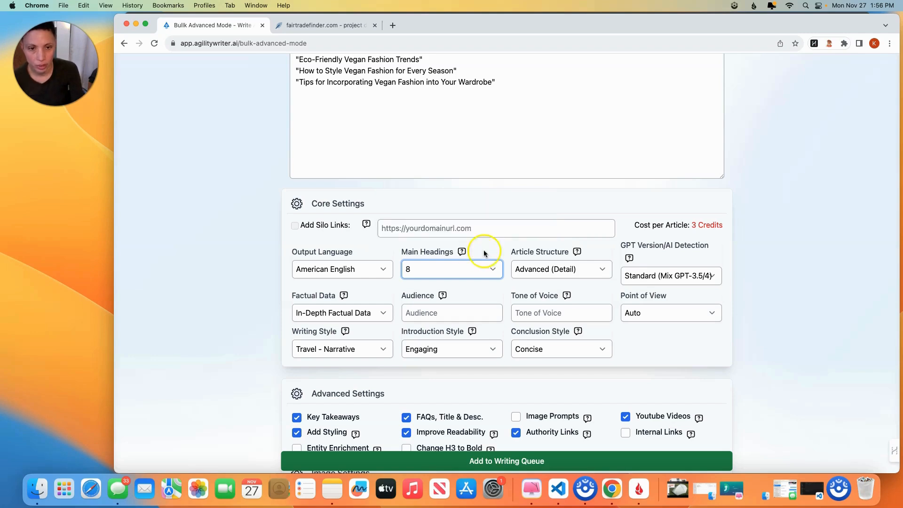
pyautogui.moveTo(603, 272)
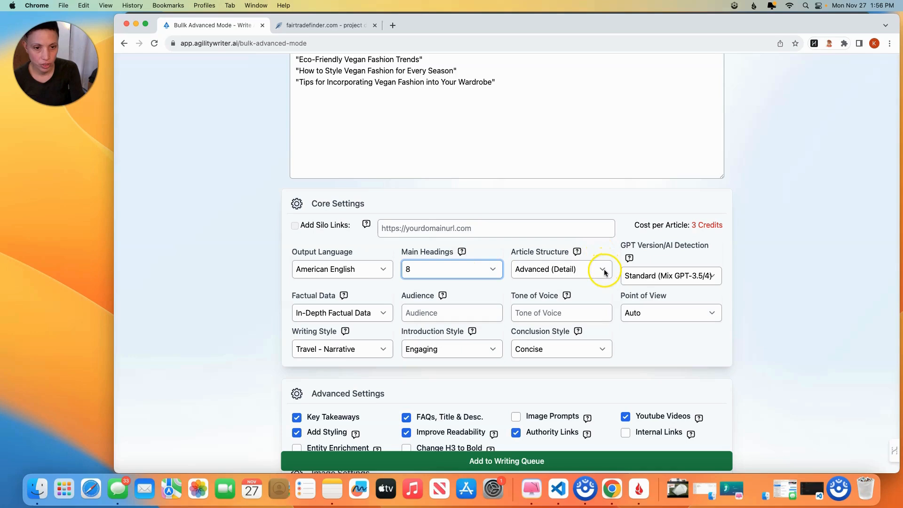
pyautogui.click(602, 269)
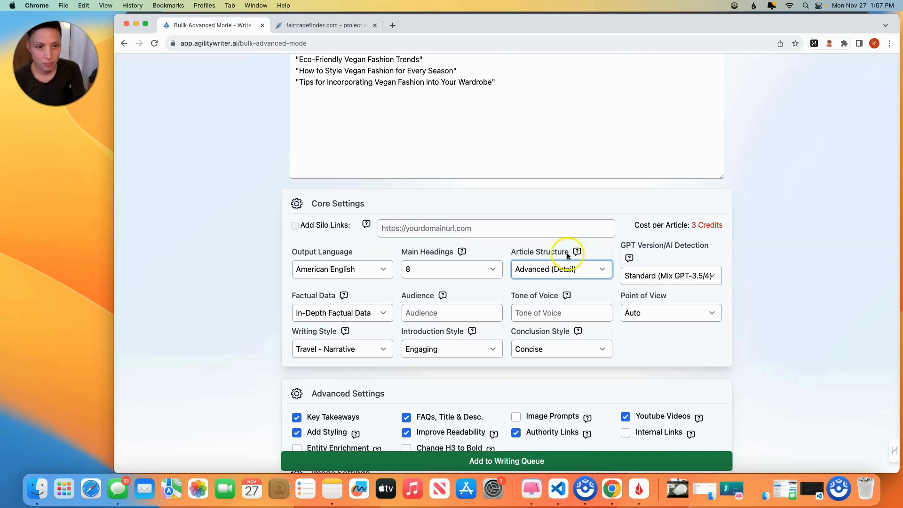
pyautogui.moveTo(724, 264)
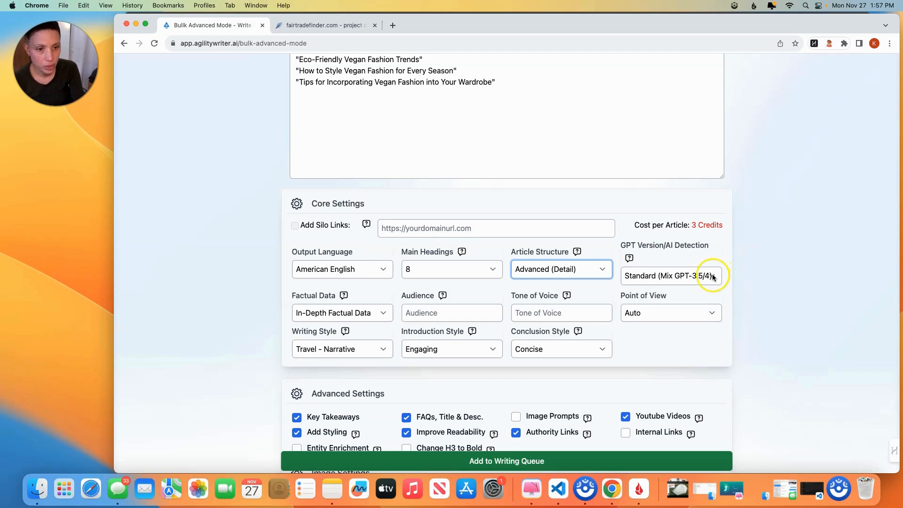
pyautogui.click(670, 276)
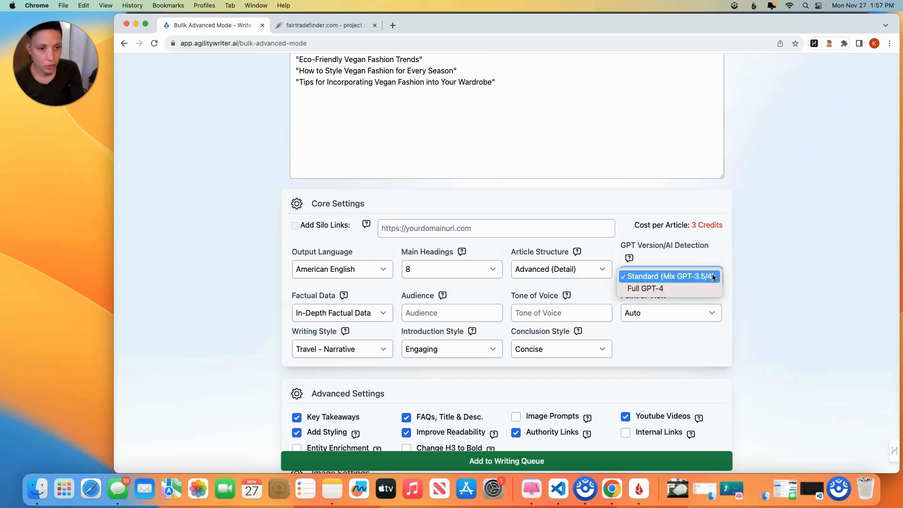
pyautogui.moveTo(721, 276)
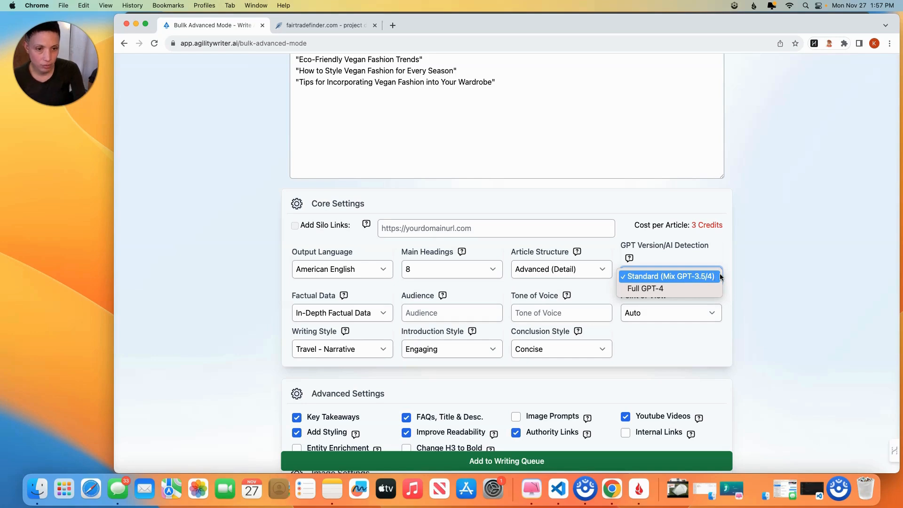
pyautogui.moveTo(654, 289)
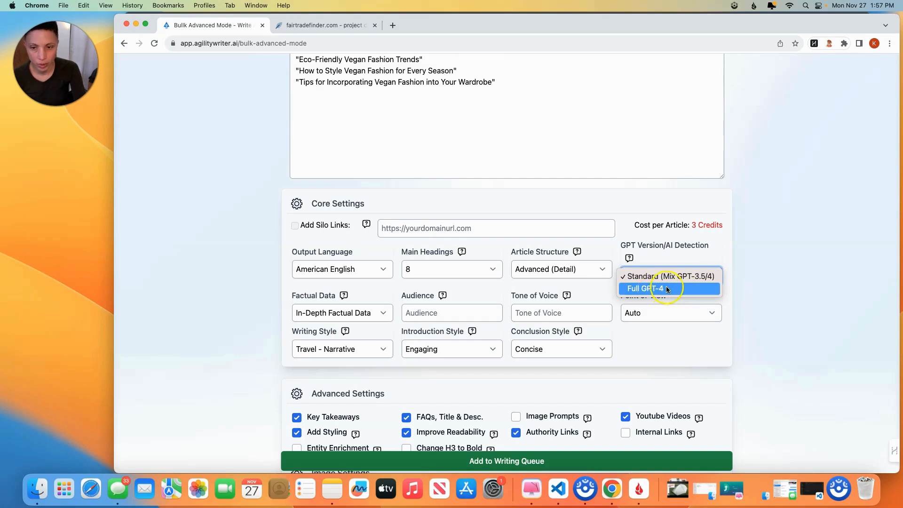
pyautogui.click(668, 276)
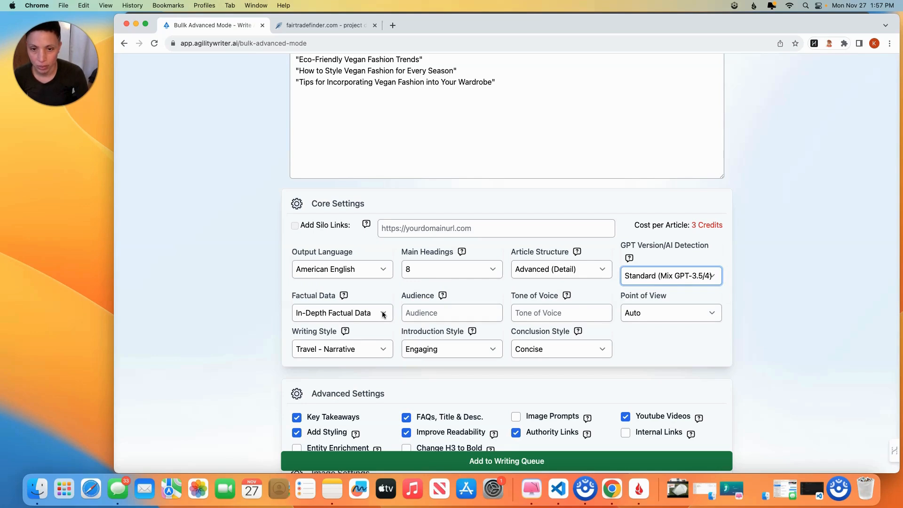
pyautogui.click(431, 313)
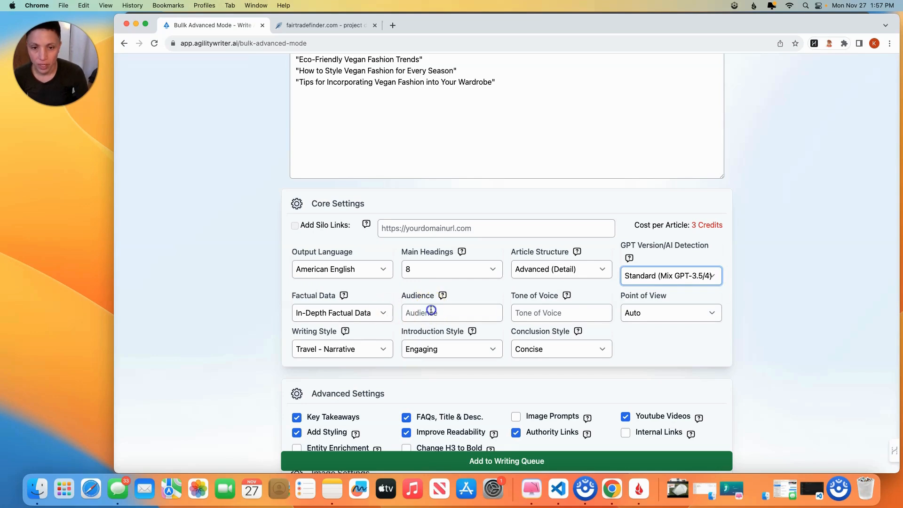
# - Keep point of view on Auto and set writing style to SEO - Authoritative
pyautogui.click(561, 313)
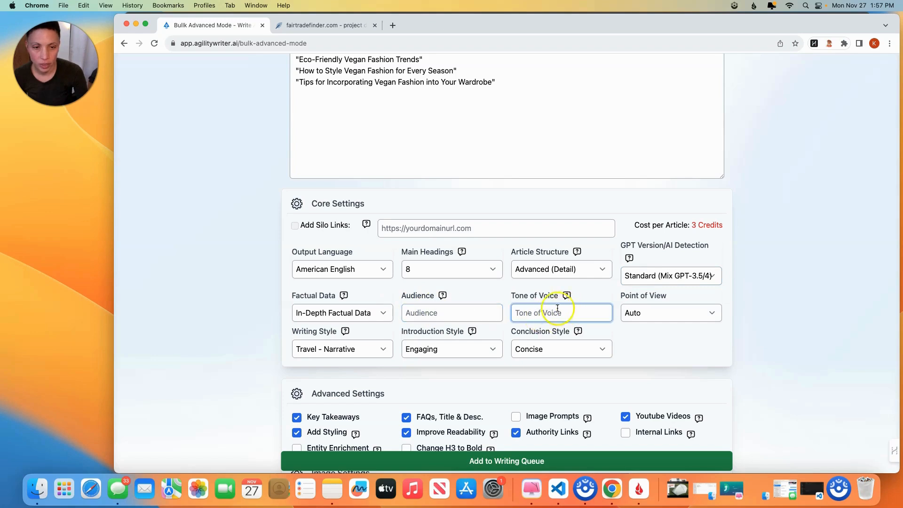
pyautogui.click(671, 313)
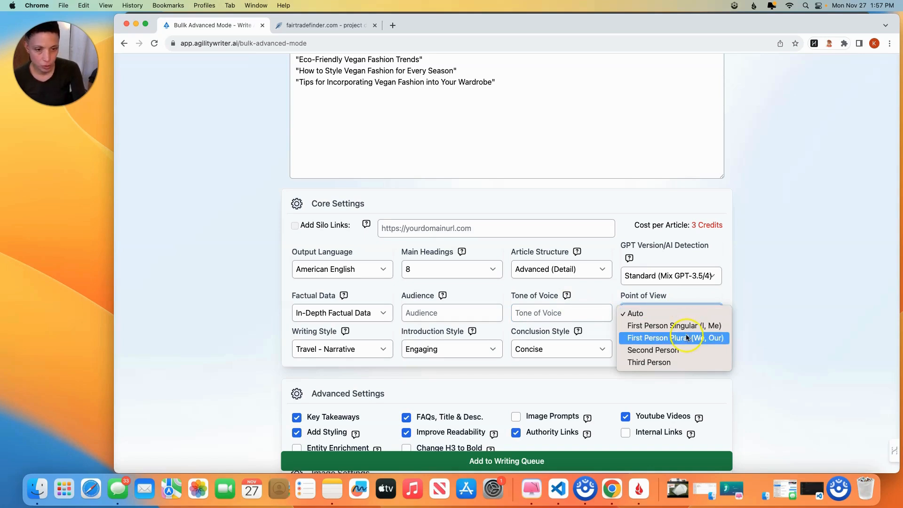
pyautogui.moveTo(769, 301)
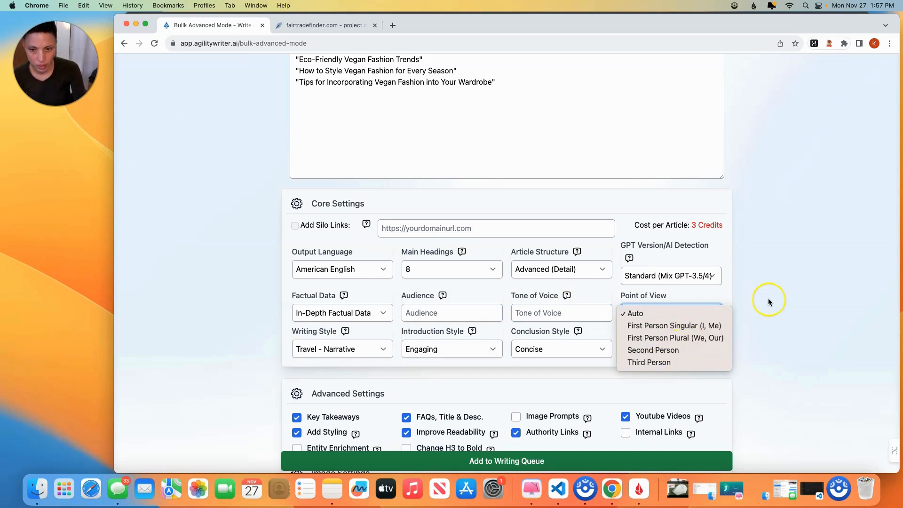
pyautogui.click(633, 314)
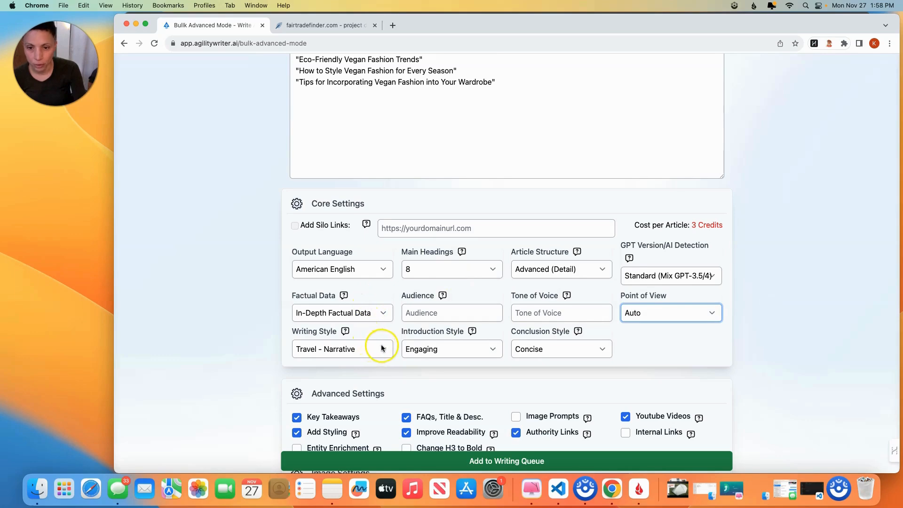
pyautogui.moveTo(345, 331)
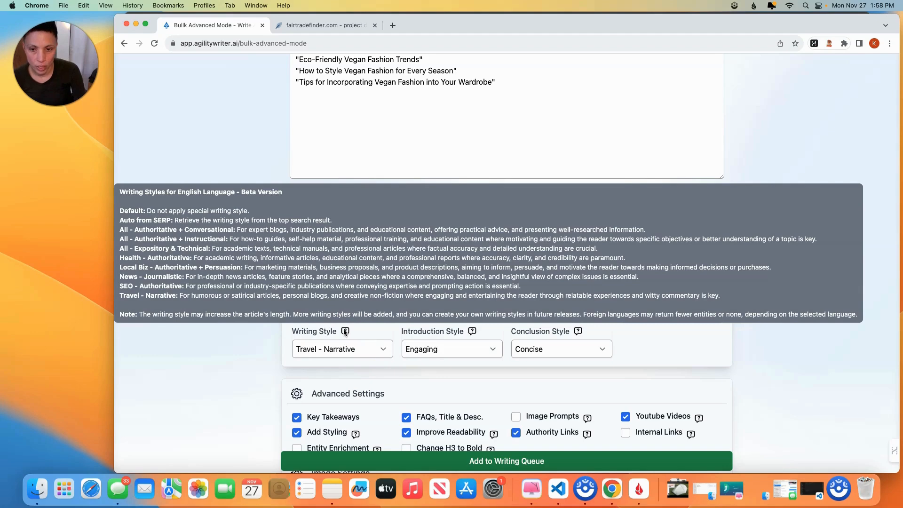
pyautogui.moveTo(345, 331)
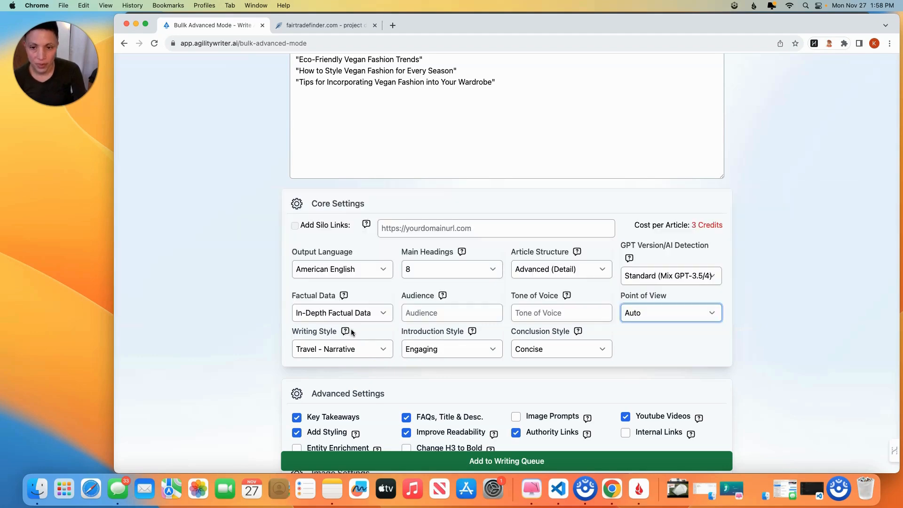
pyautogui.click(342, 349)
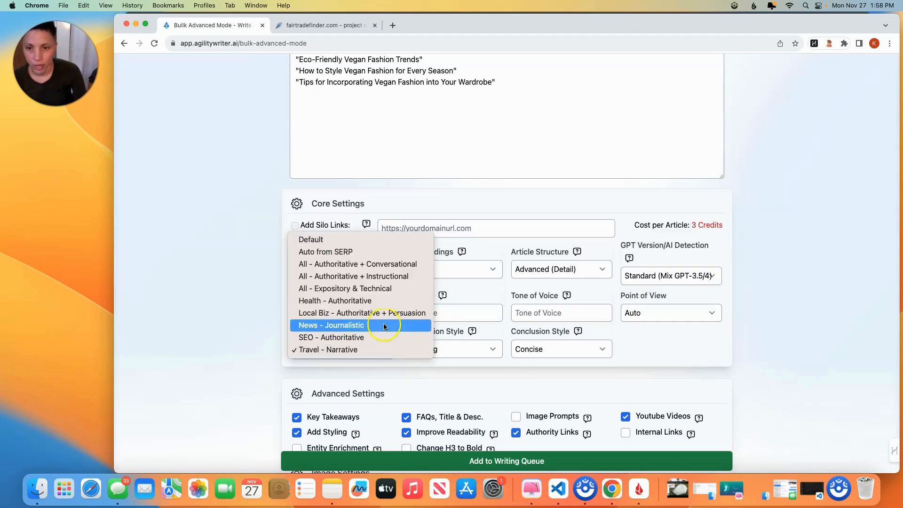
pyautogui.moveTo(392, 276)
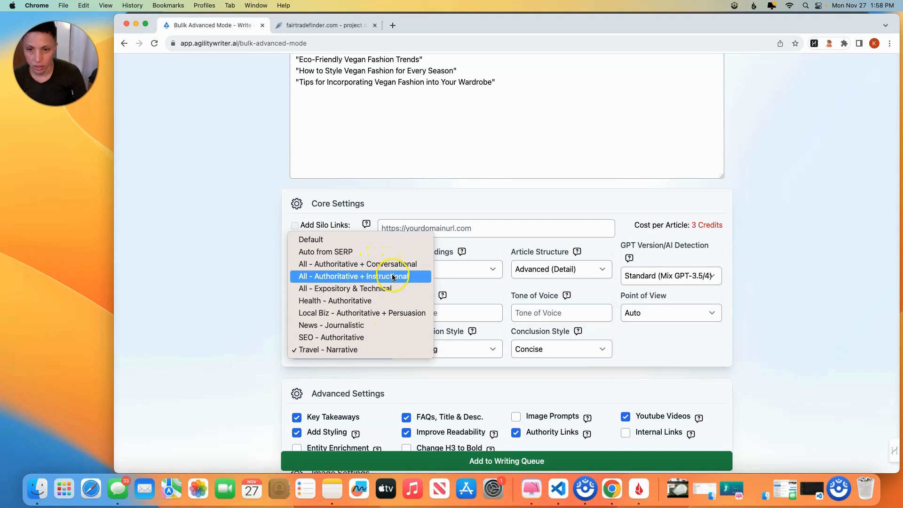
pyautogui.moveTo(389, 289)
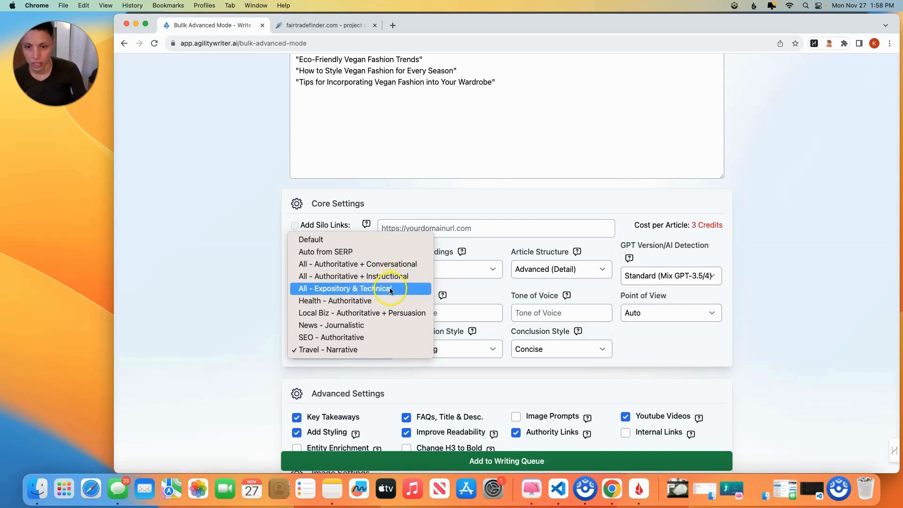
pyautogui.moveTo(377, 312)
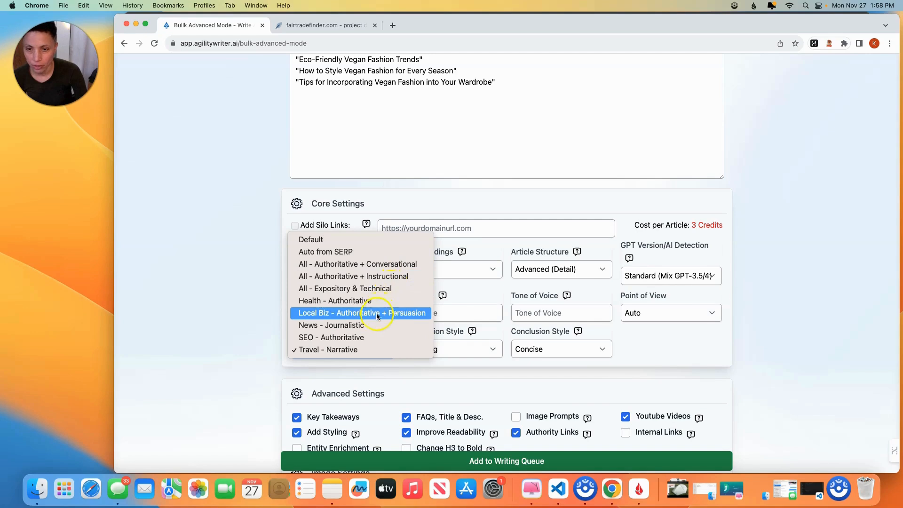
pyautogui.moveTo(369, 337)
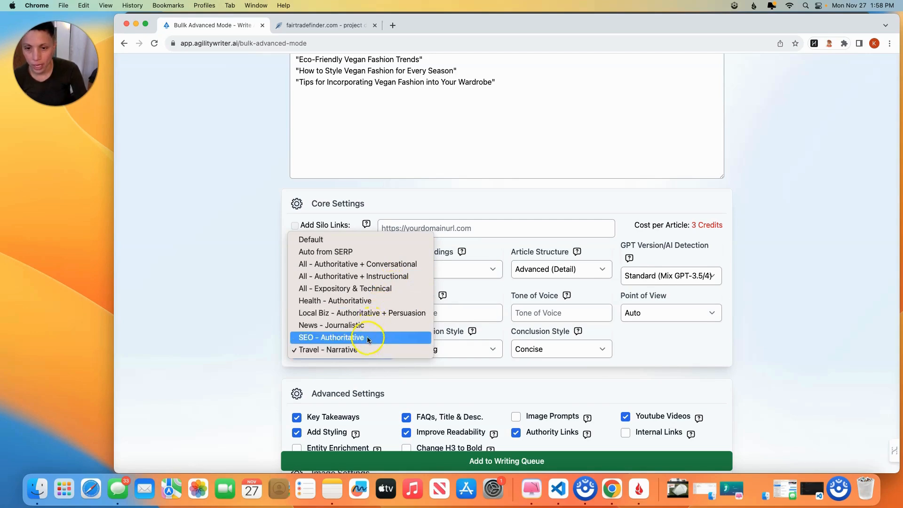
pyautogui.click(331, 337)
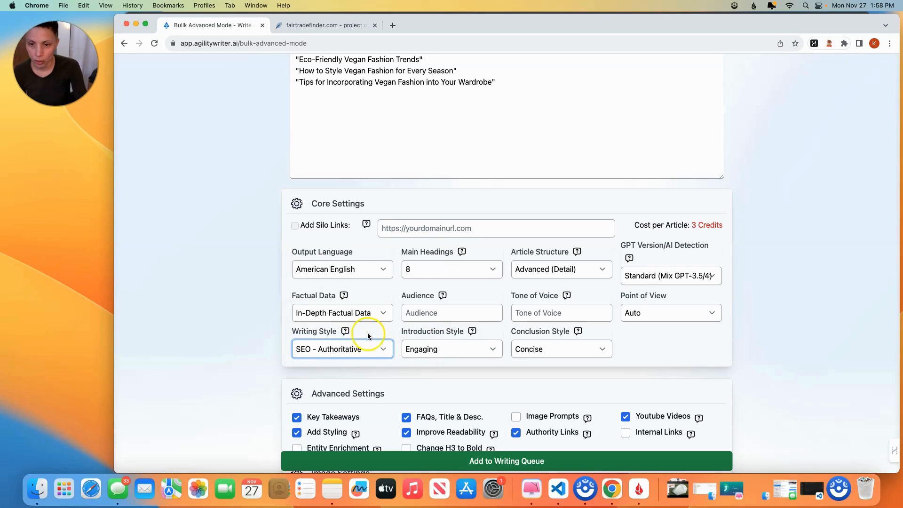
pyautogui.moveTo(446, 337)
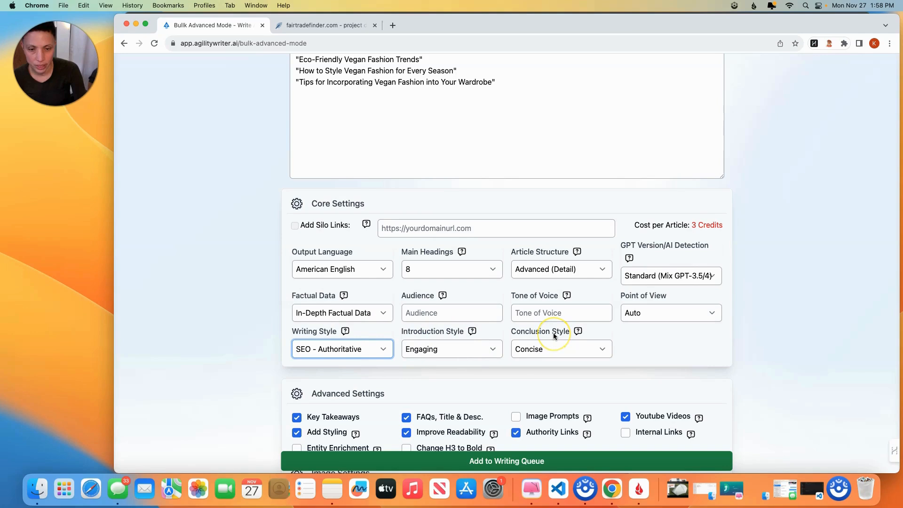
pyautogui.moveTo(492, 337)
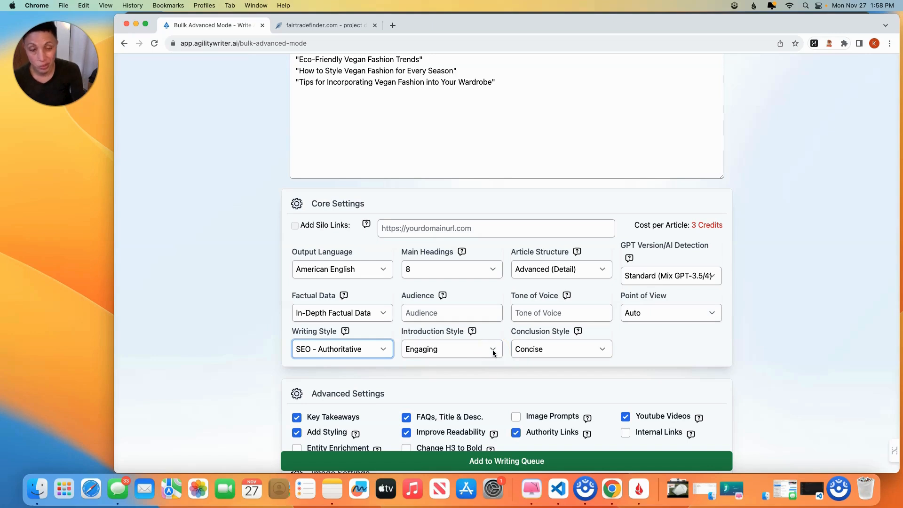
pyautogui.click(452, 349)
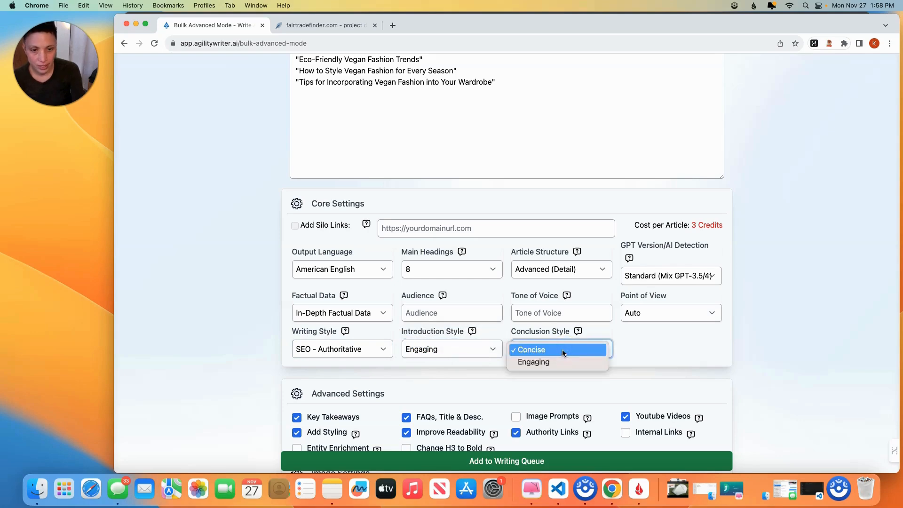
pyautogui.click(533, 350)
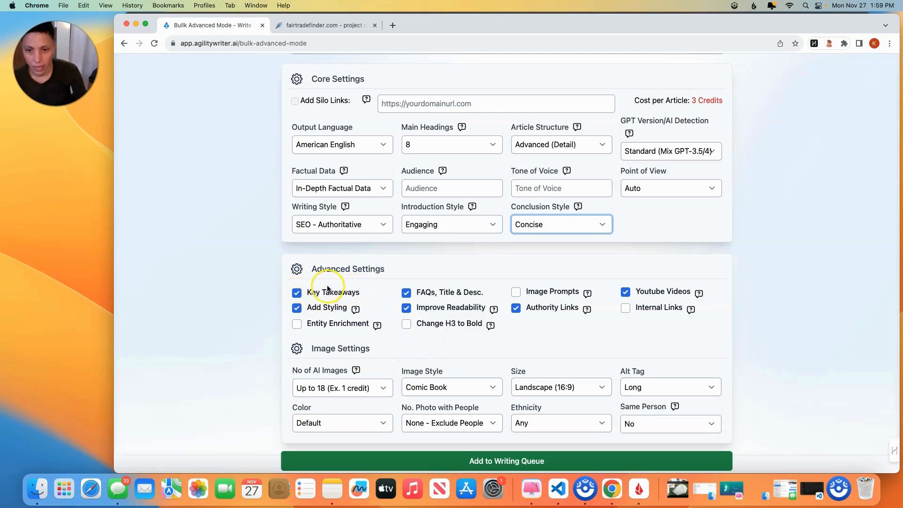
pyautogui.moveTo(354, 309)
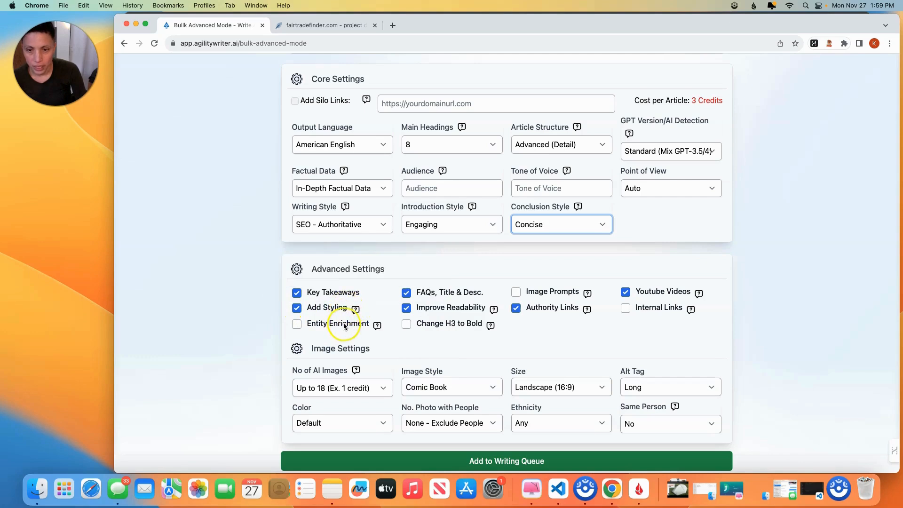
pyautogui.moveTo(377, 326)
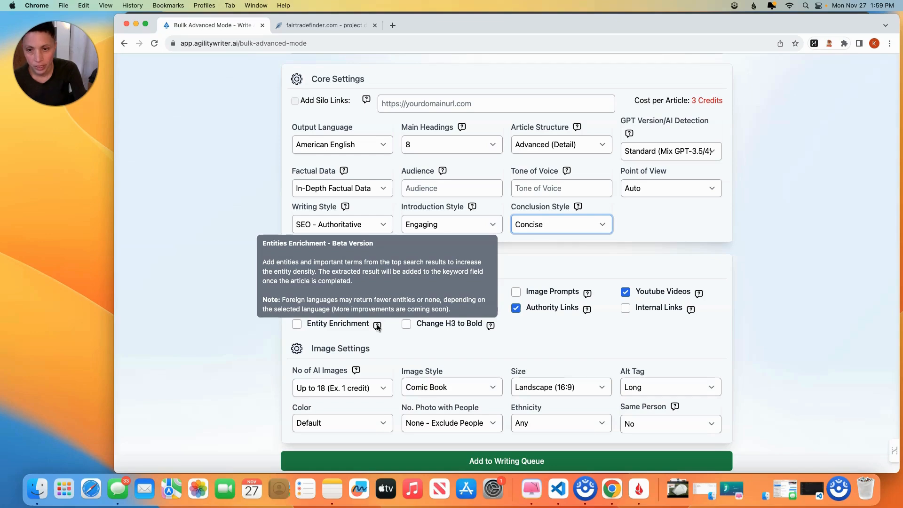
# - Enable Entity Enrichment, toggle Image Prompts back off, and disable YouTube videos
pyautogui.click(297, 324)
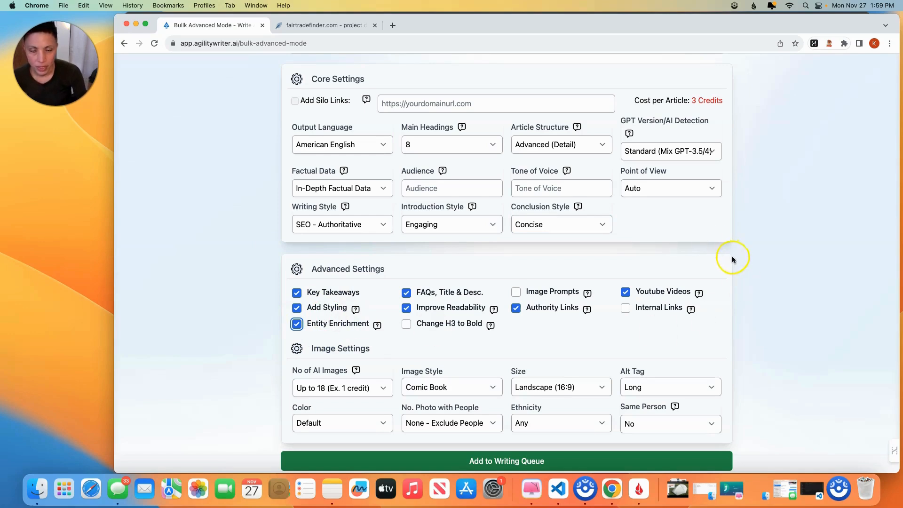
pyautogui.moveTo(475, 298)
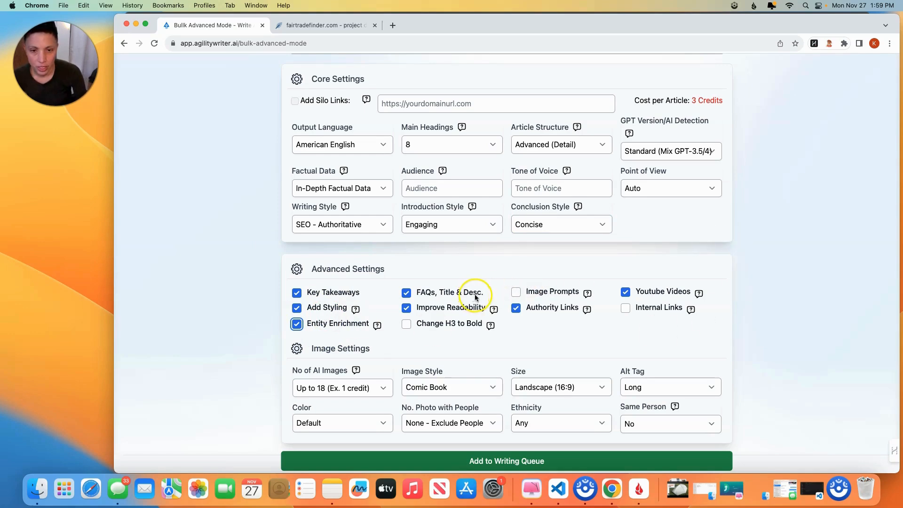
pyautogui.moveTo(432, 311)
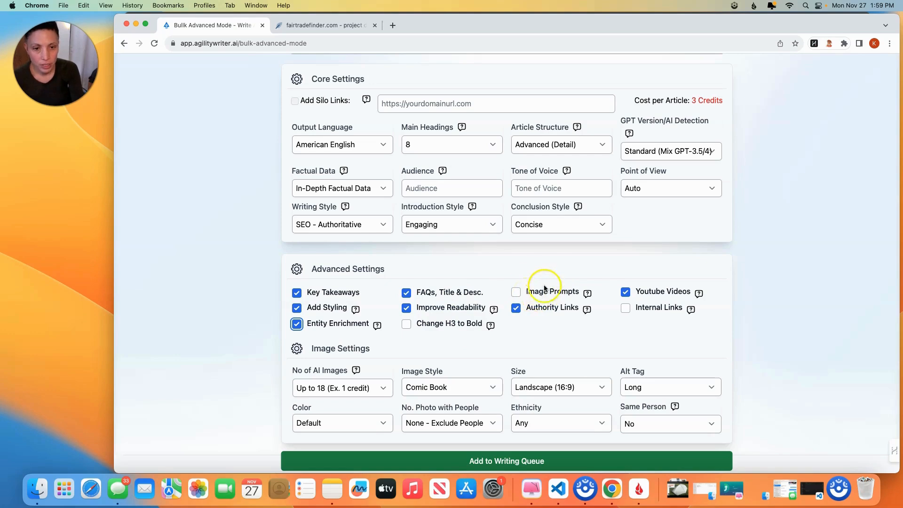
pyautogui.click(516, 292)
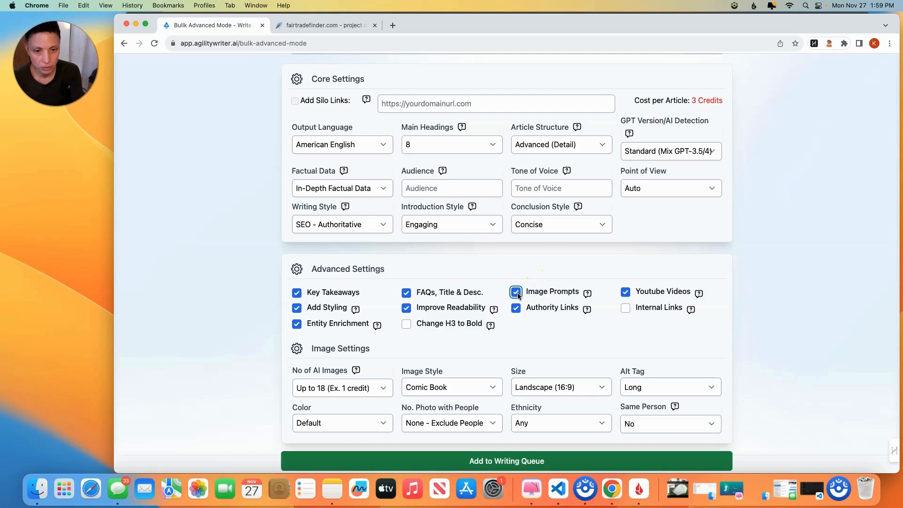
pyautogui.click(515, 292)
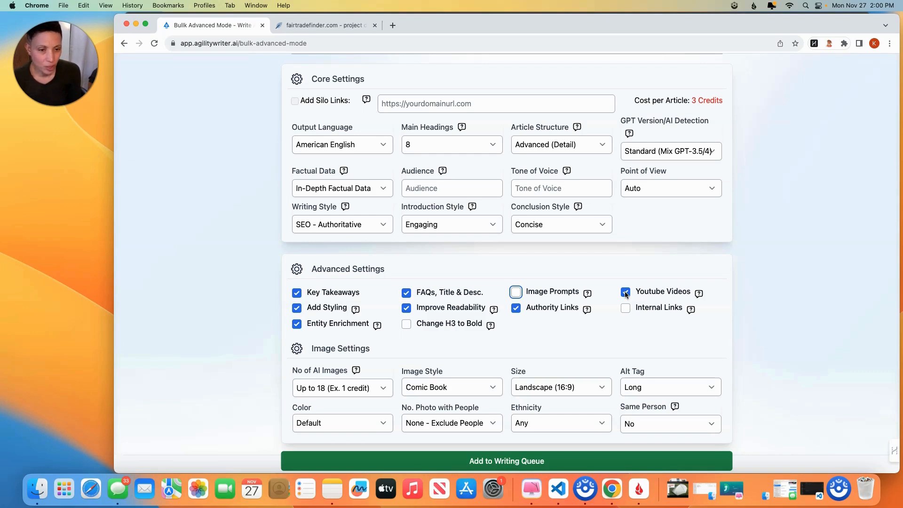
pyautogui.click(625, 292)
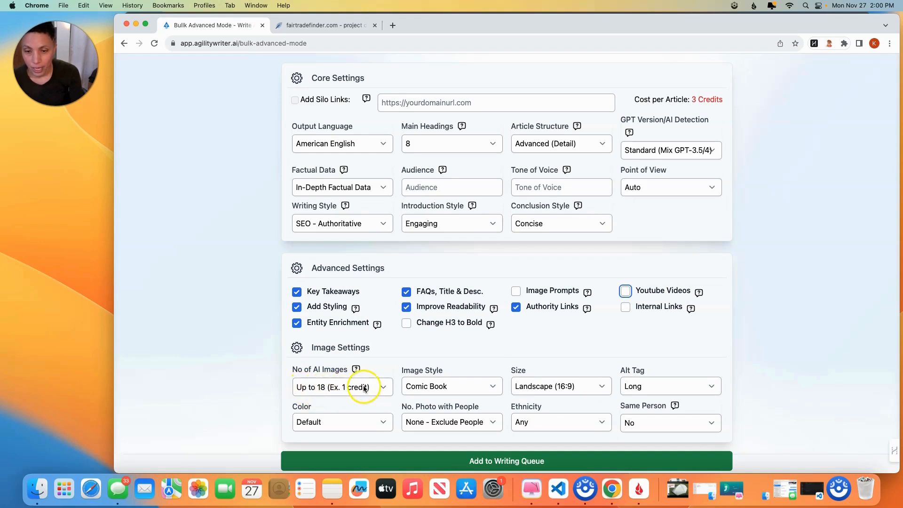
# - Keep 18 AI images, Comic Book style, Landscape 16:9, long alt tags; check colour options
pyautogui.click(361, 387)
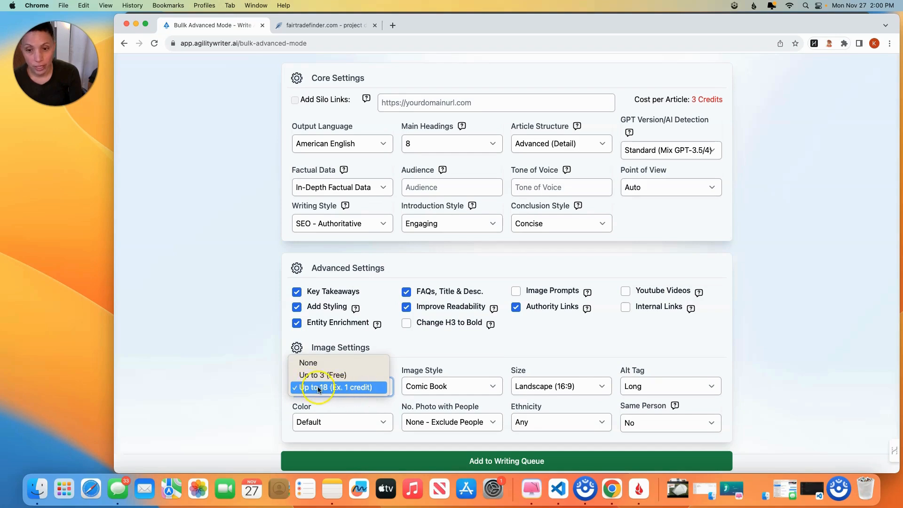
pyautogui.click(337, 387)
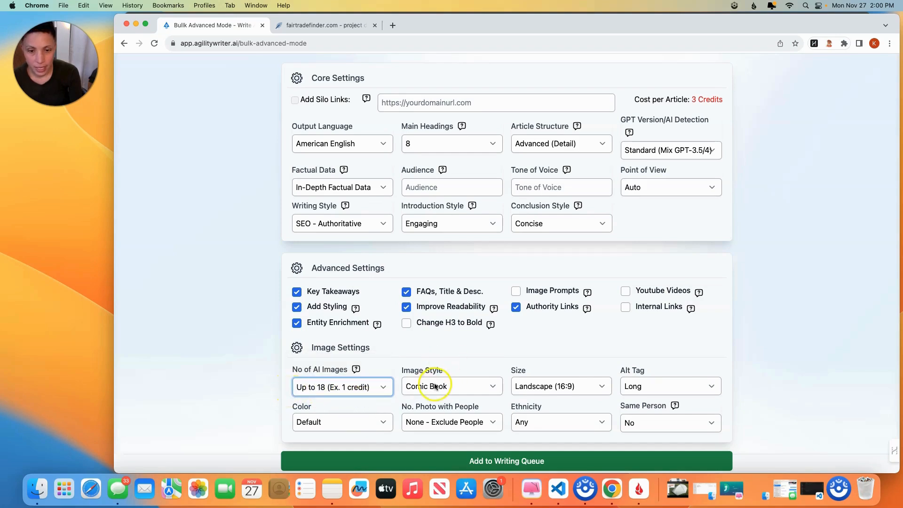
pyautogui.click(451, 386)
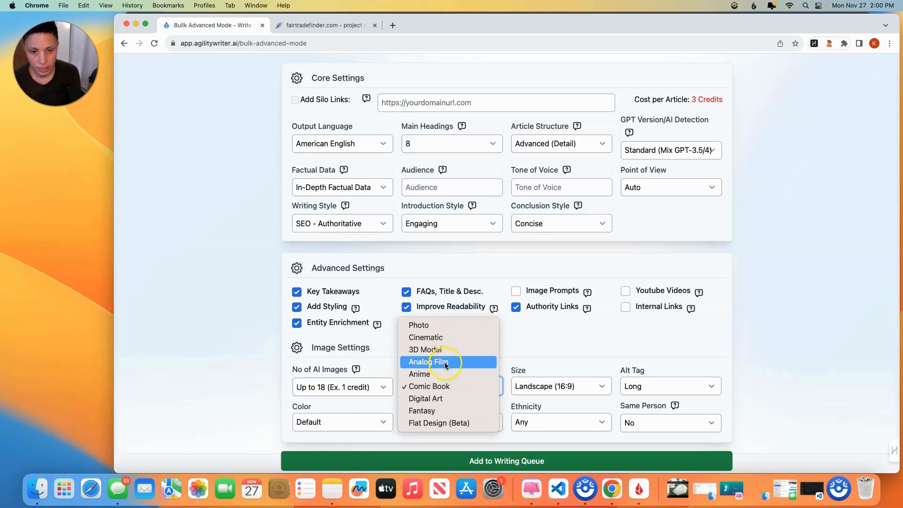
pyautogui.moveTo(448, 408)
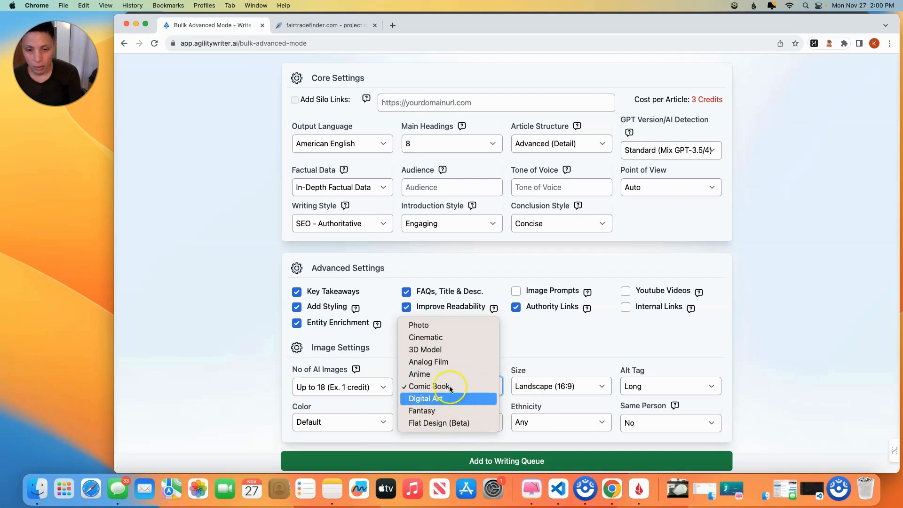
pyautogui.click(428, 386)
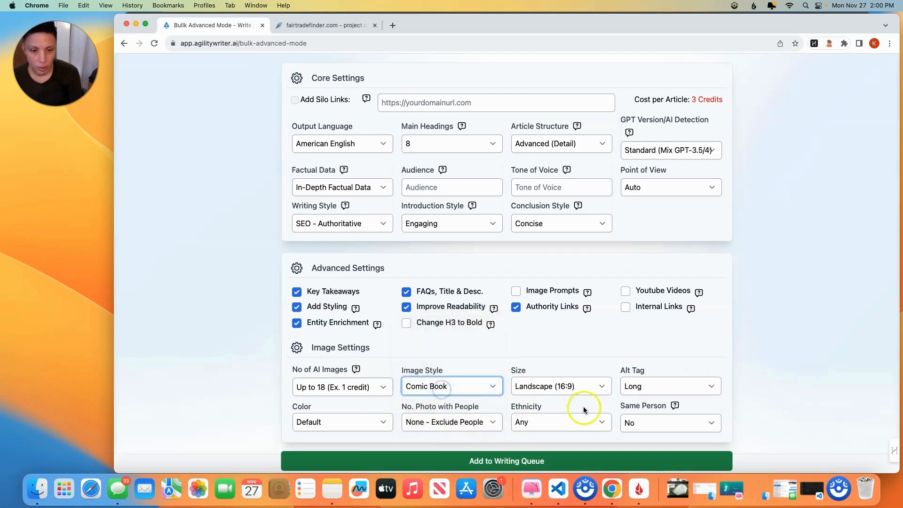
pyautogui.click(561, 386)
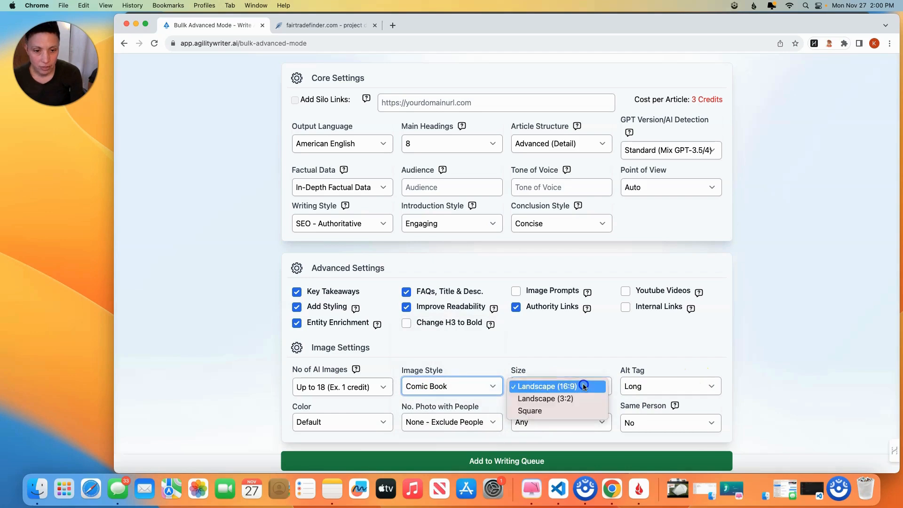
pyautogui.click(670, 386)
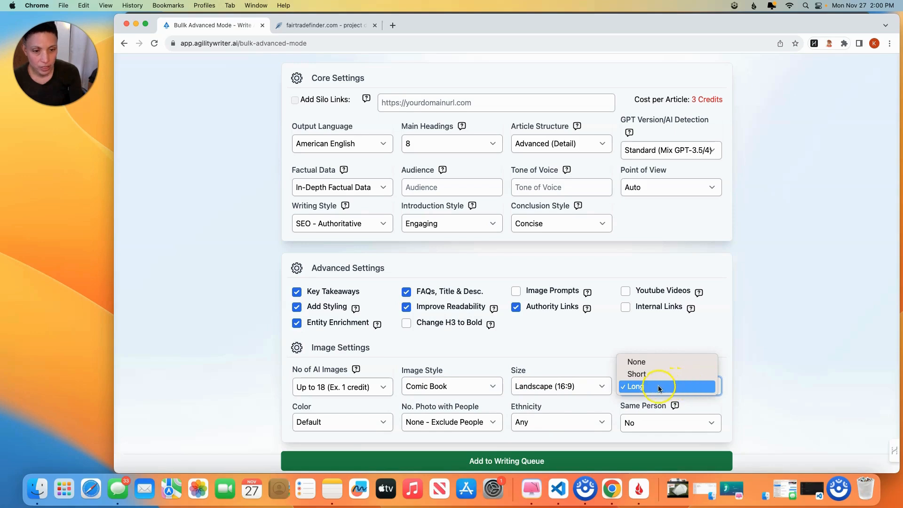
pyautogui.click(658, 386)
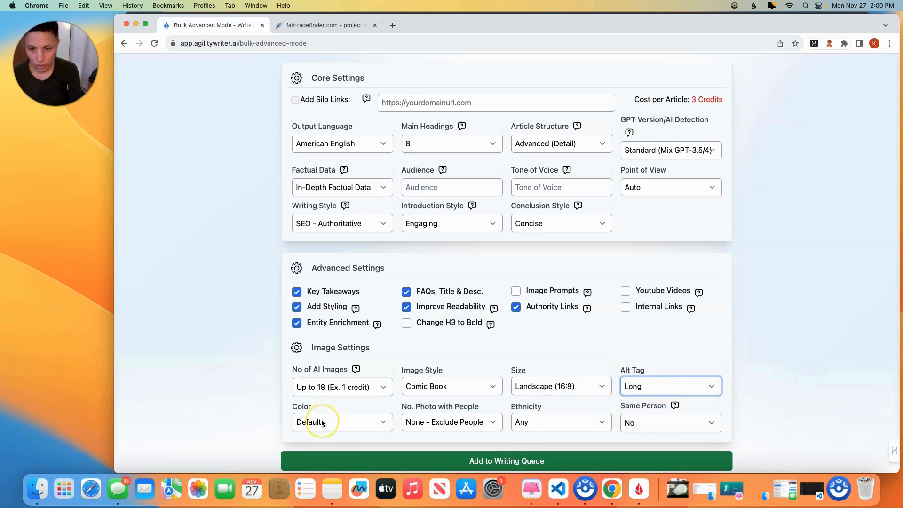
pyautogui.click(341, 422)
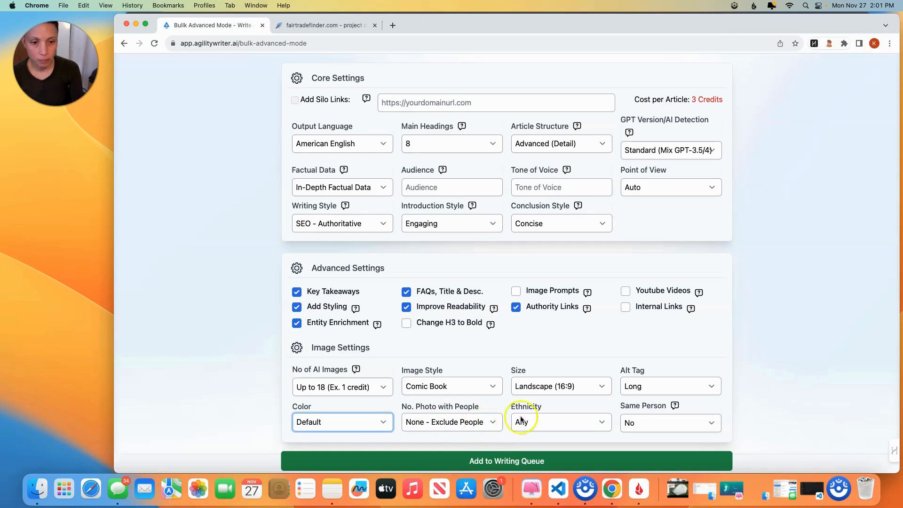
pyautogui.moveTo(732, 407)
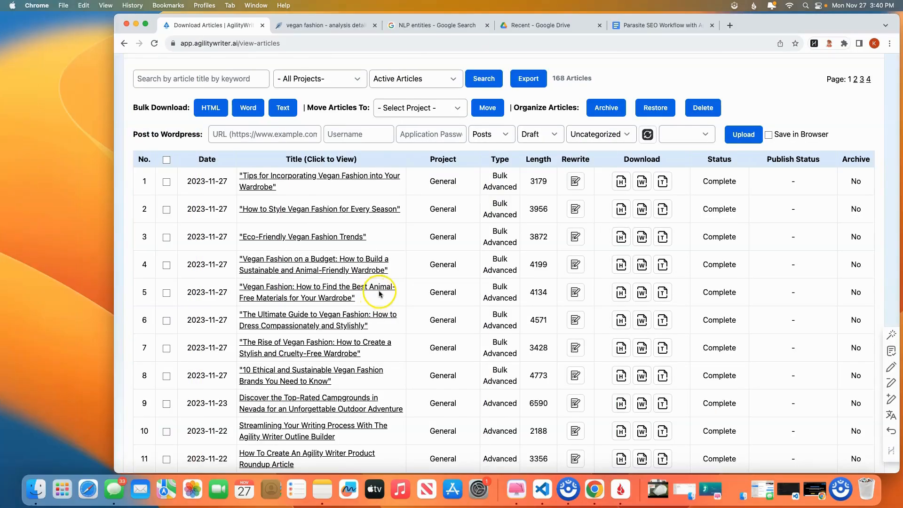
pyautogui.moveTo(383, 292)
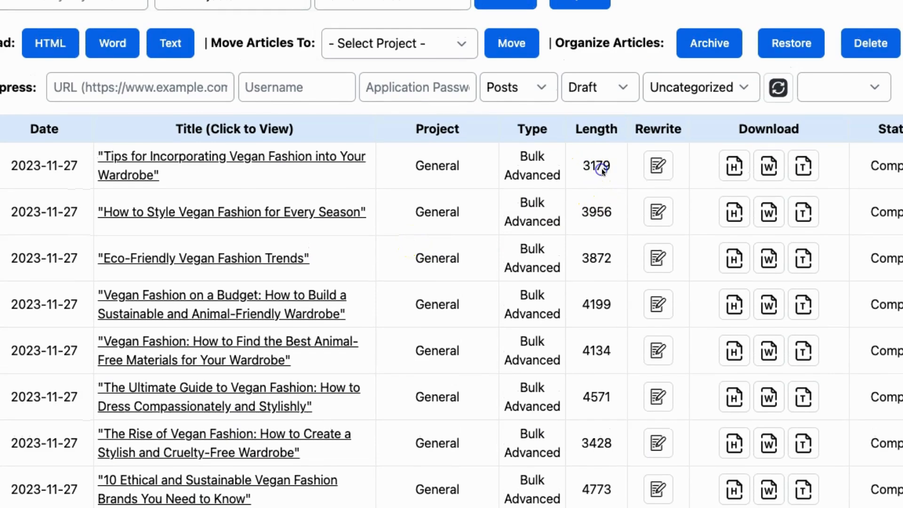
# - Scroll the articles table and open 'Tips for Incorporating Vegan Fashion into Your Wardrobe'
pyautogui.scroll(-3)
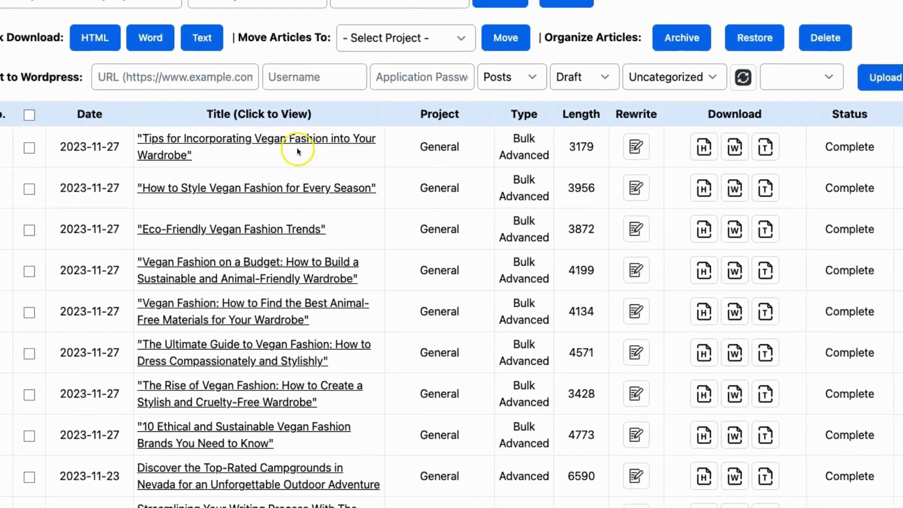
pyautogui.click(274, 139)
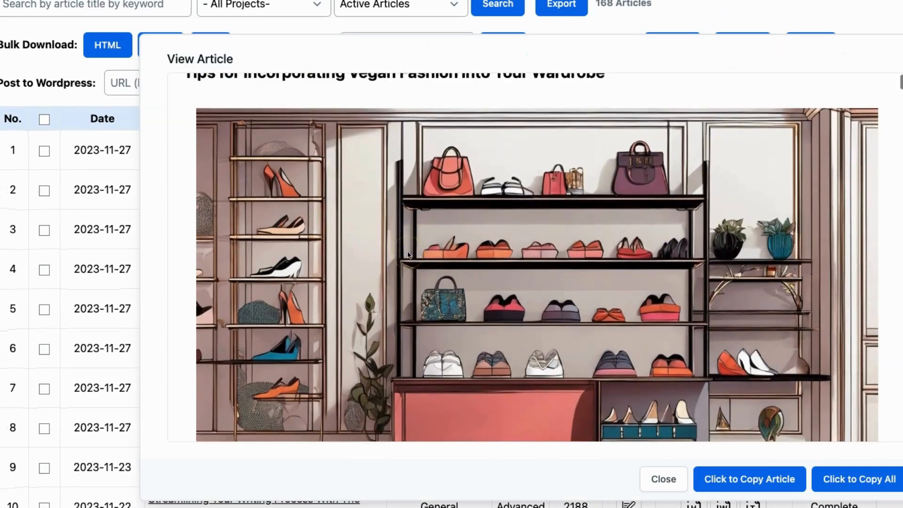
pyautogui.scroll(-3)
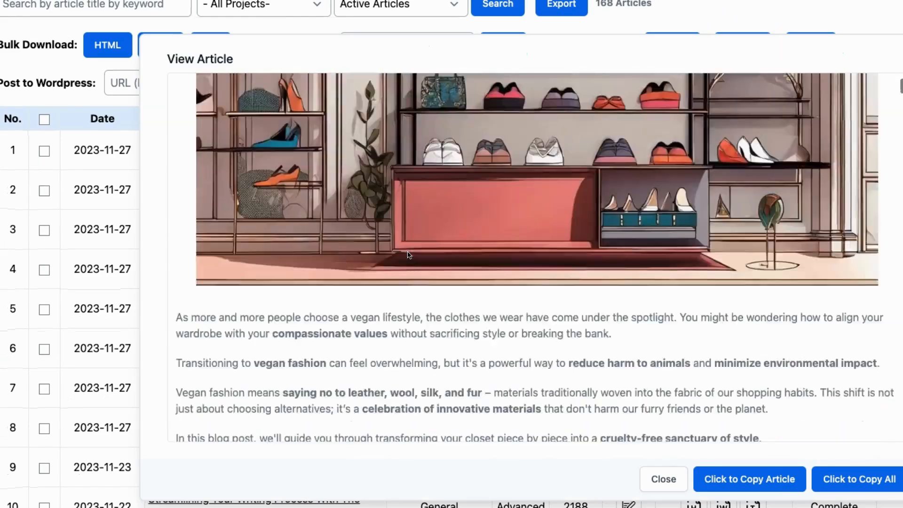
pyautogui.scroll(-3)
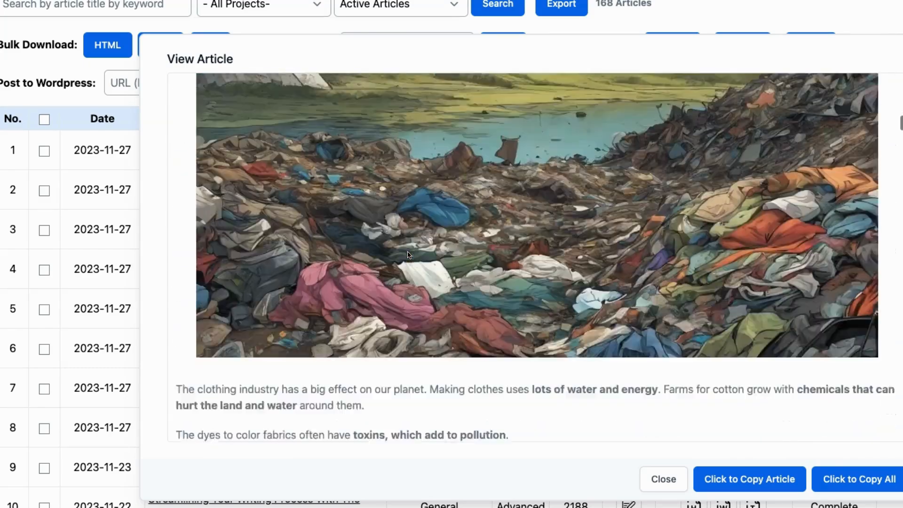
pyautogui.scroll(-3)
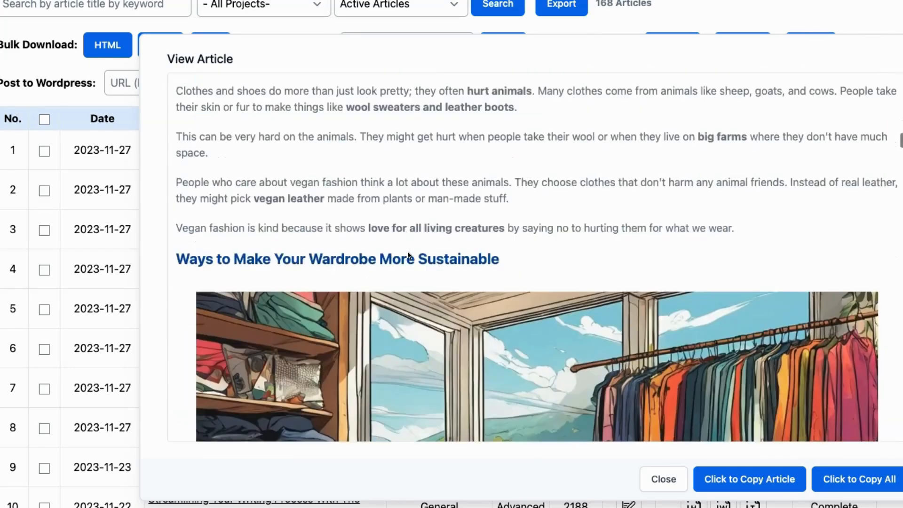
pyautogui.scroll(-3)
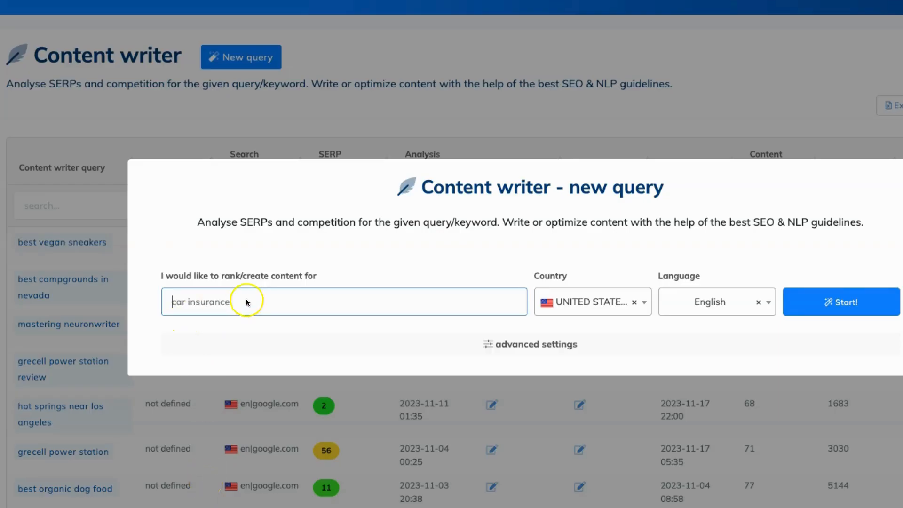
pyautogui.moveTo(616, 196)
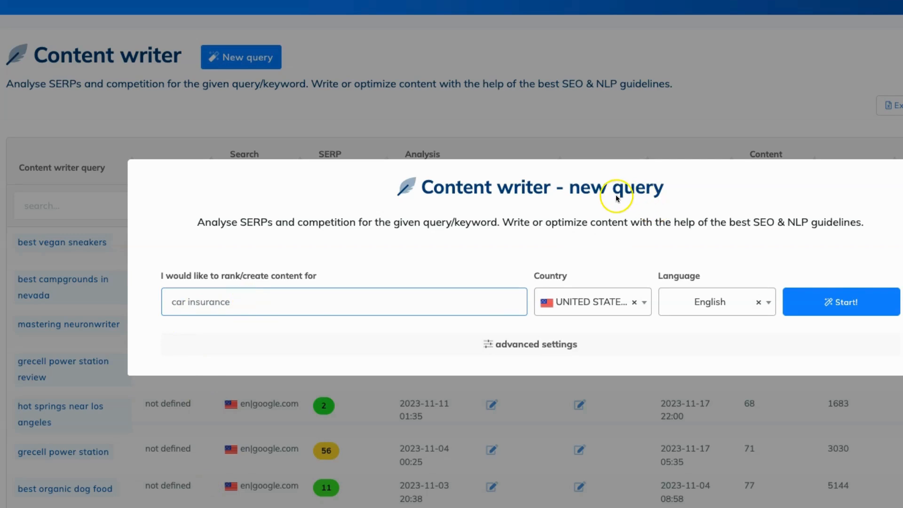
# - Submit a 'vegan fashion' query and open it from the query list
pyautogui.click(373, 304)
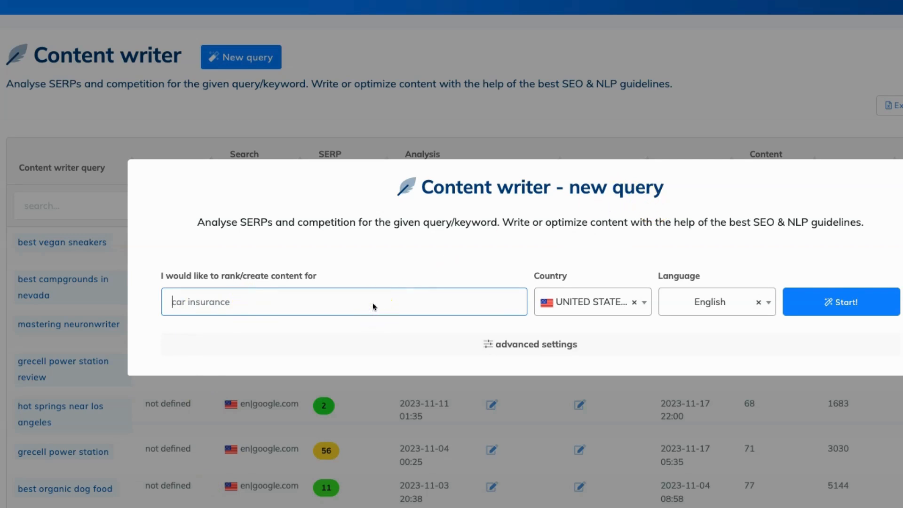
pyautogui.write('vegan fashion')
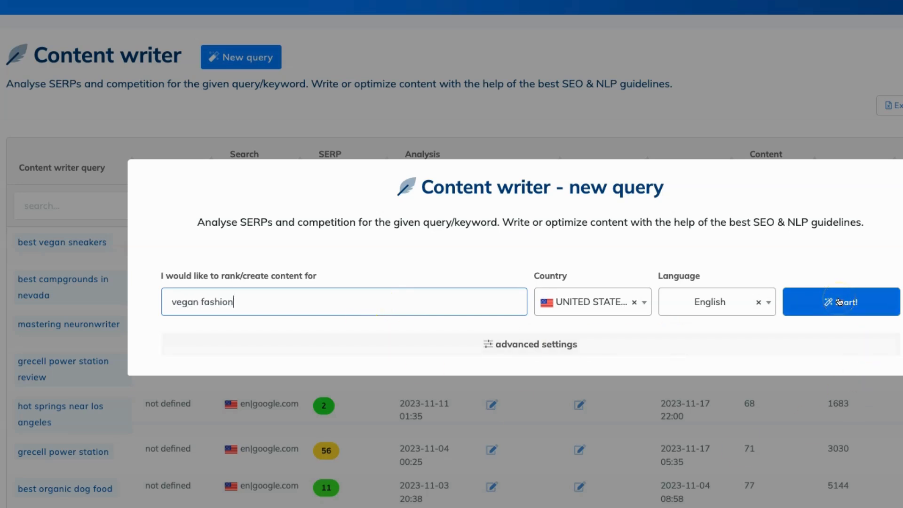
pyautogui.click(840, 301)
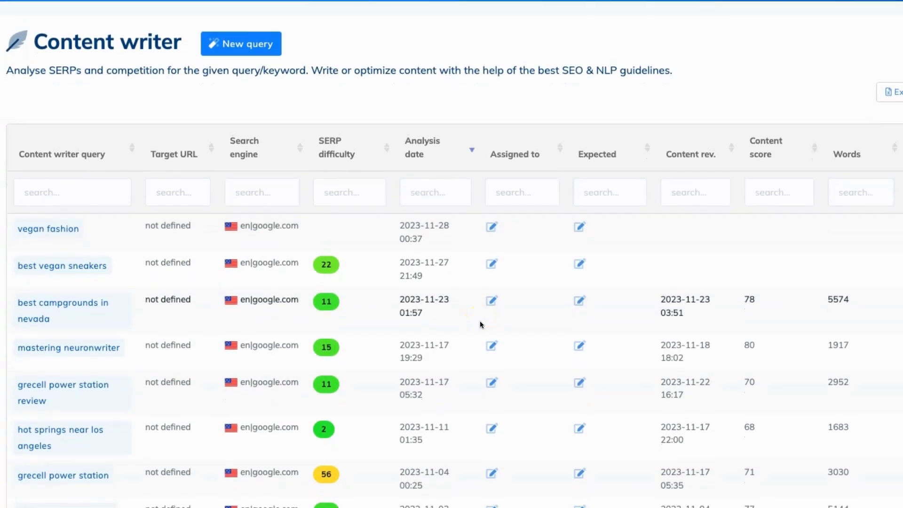
pyautogui.click(49, 228)
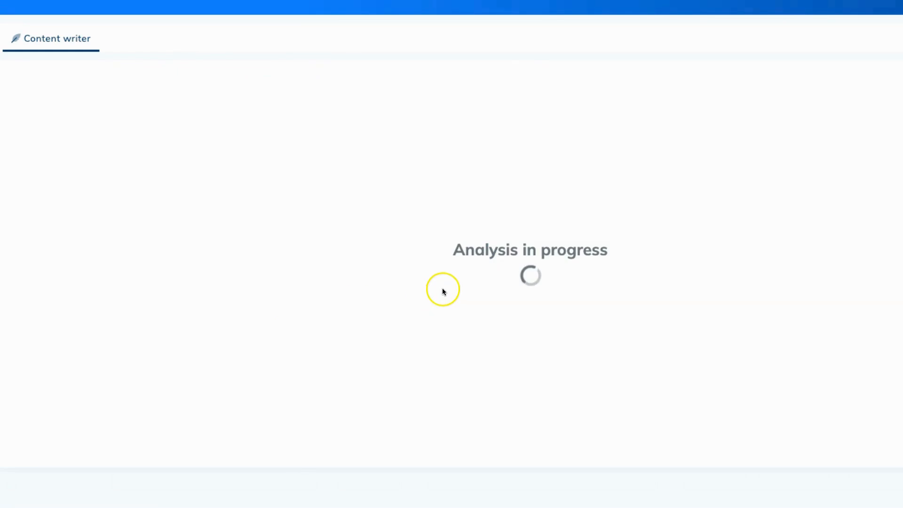
pyautogui.moveTo(416, 277)
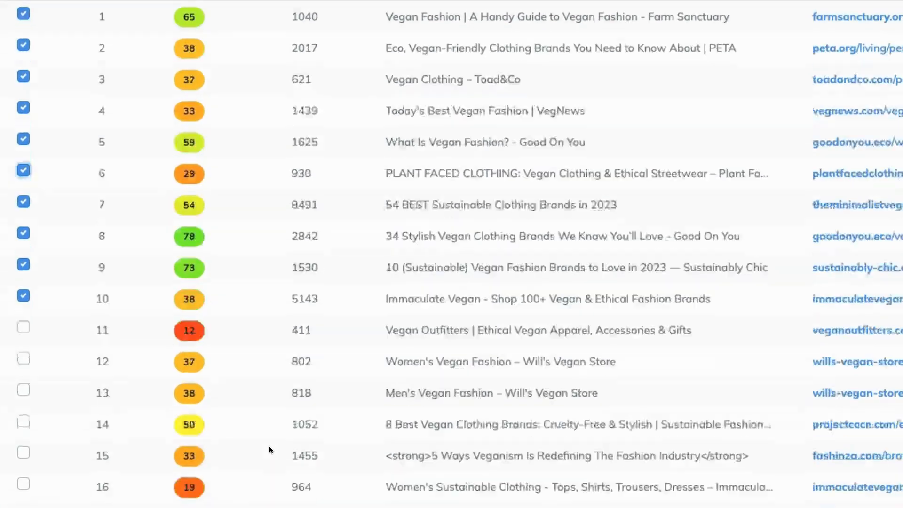
# - Scroll through the vegan fashion competitor results to review the top ten and later ranks
pyautogui.scroll(-3)
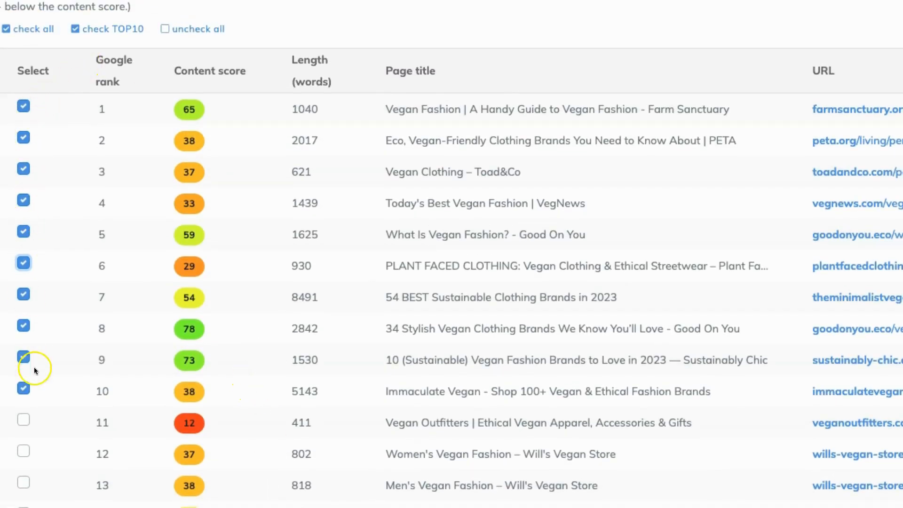
pyautogui.scroll(-3)
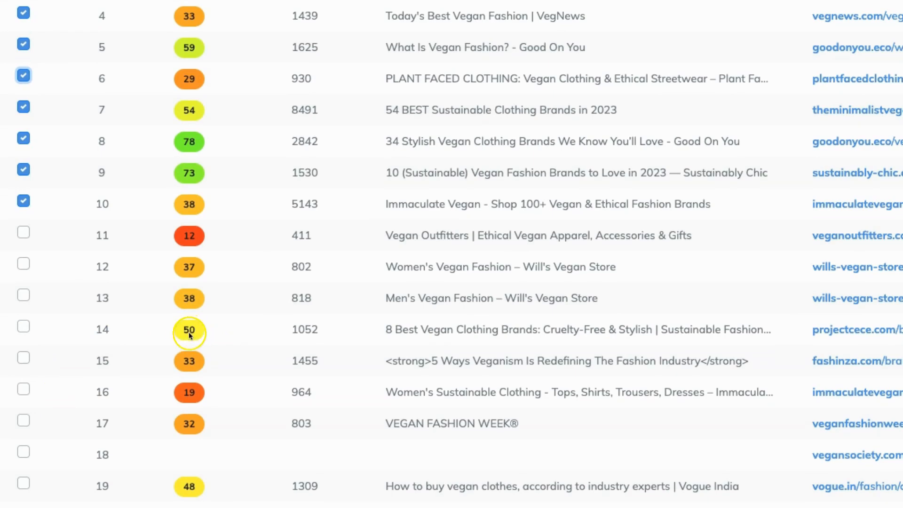
pyautogui.scroll(-3)
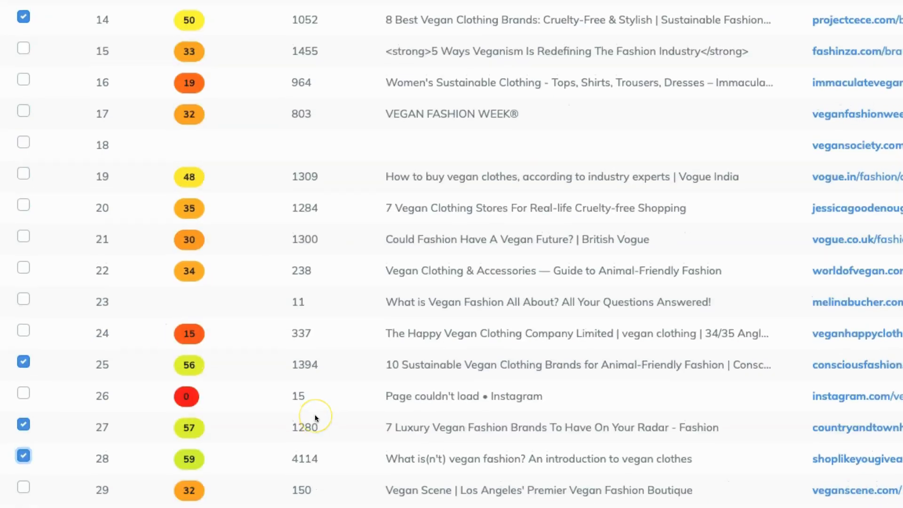
pyautogui.scroll(3)
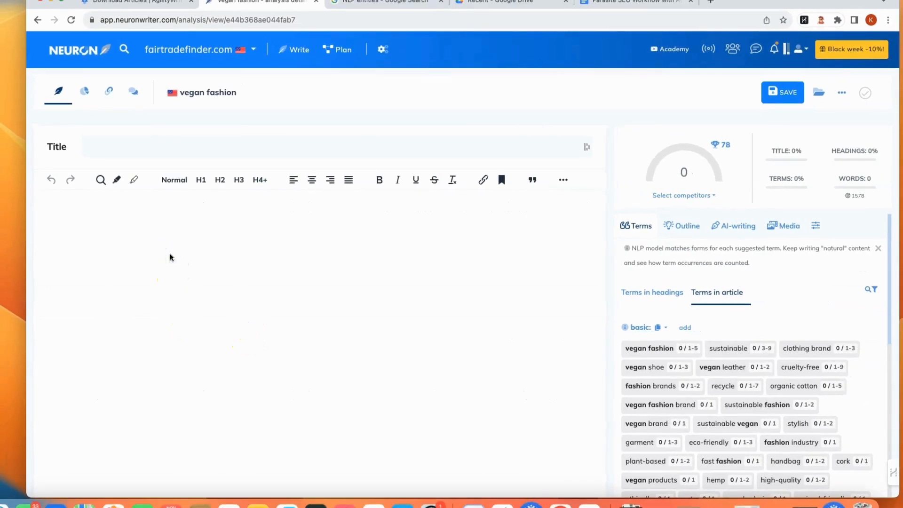
# - Review the suggested terms for the 43-scoring article, then switch to Terms in headings
pyautogui.scroll(-3)
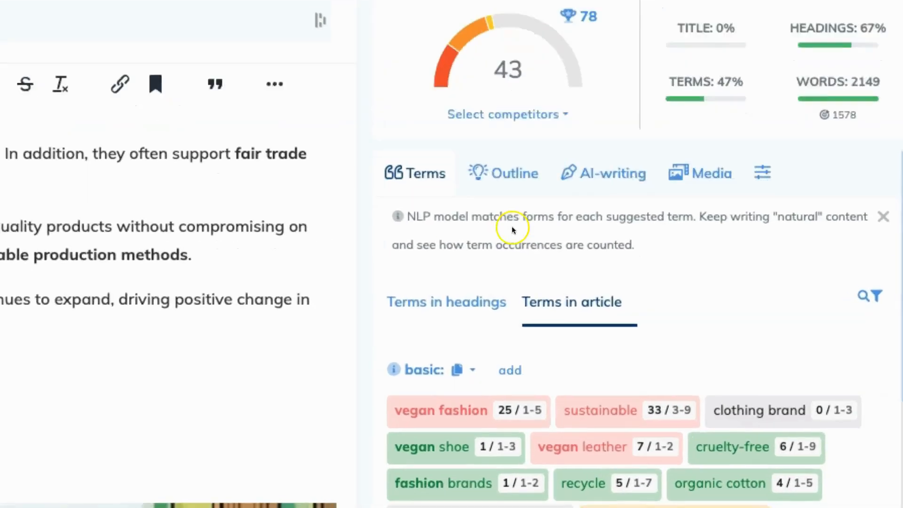
pyautogui.scroll(-3)
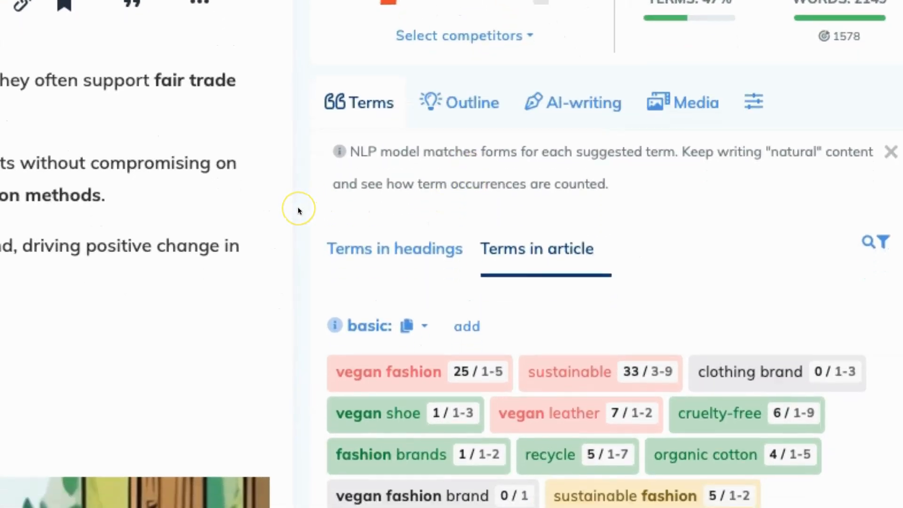
pyautogui.scroll(-3)
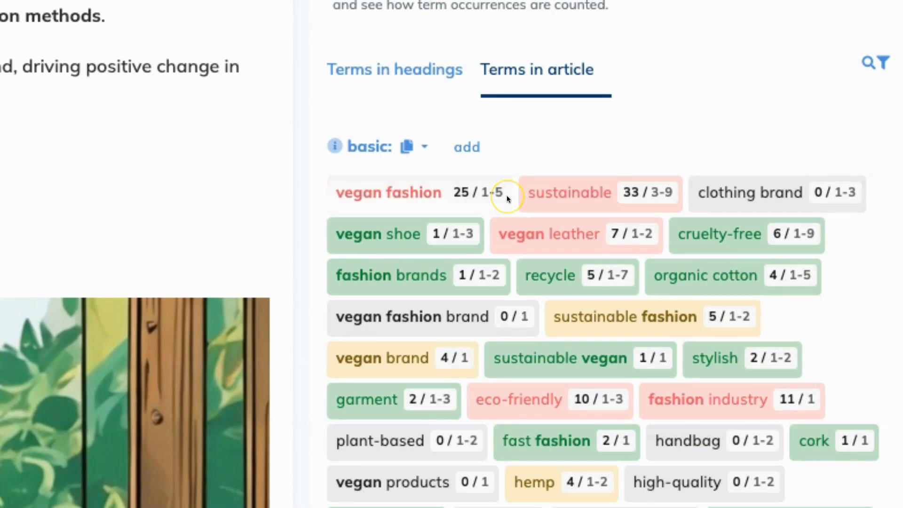
pyautogui.scroll(-3)
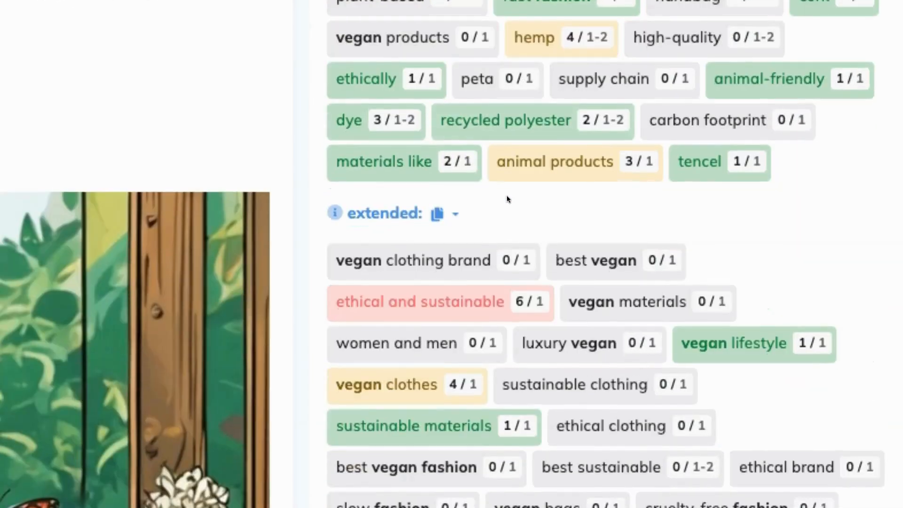
pyautogui.scroll(-3)
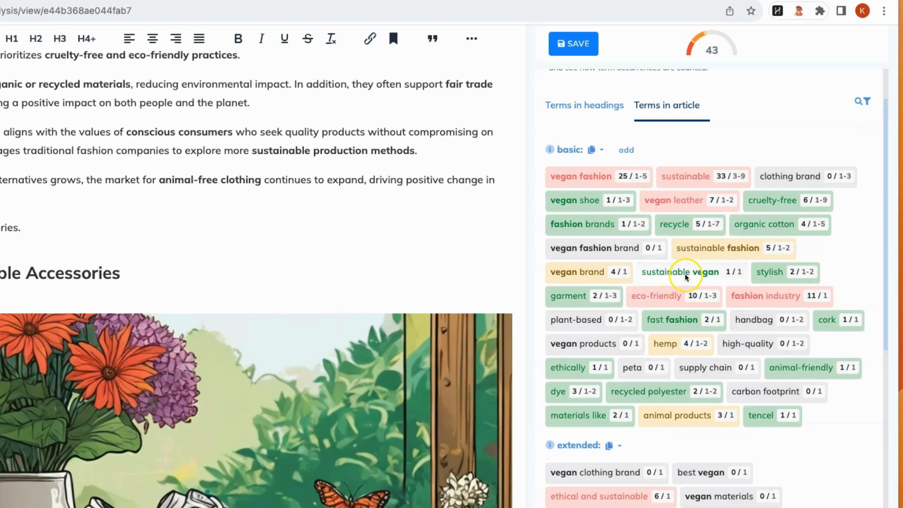
pyautogui.moveTo(592, 273)
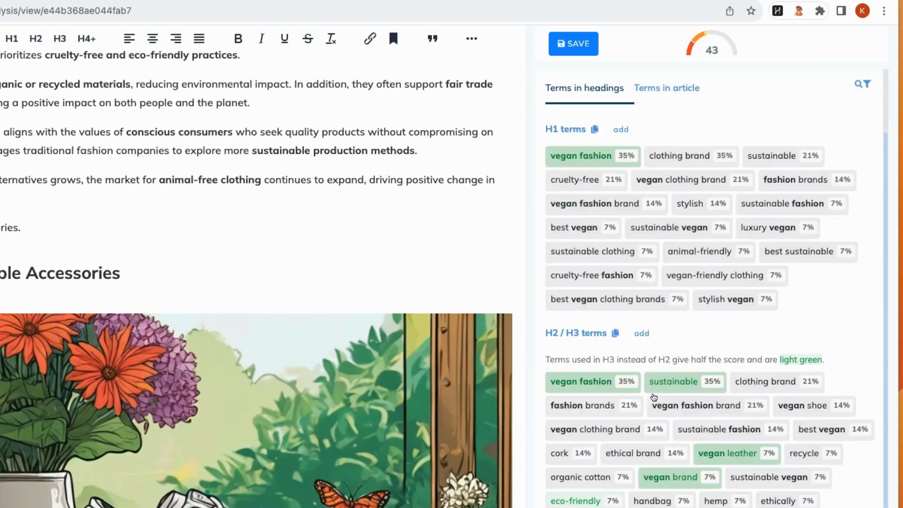
pyautogui.scroll(-3)
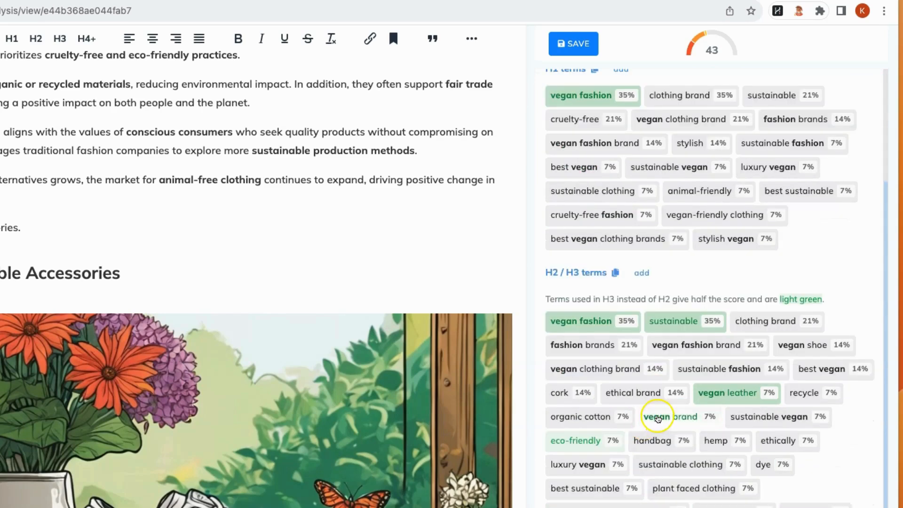
pyautogui.click(530, 28)
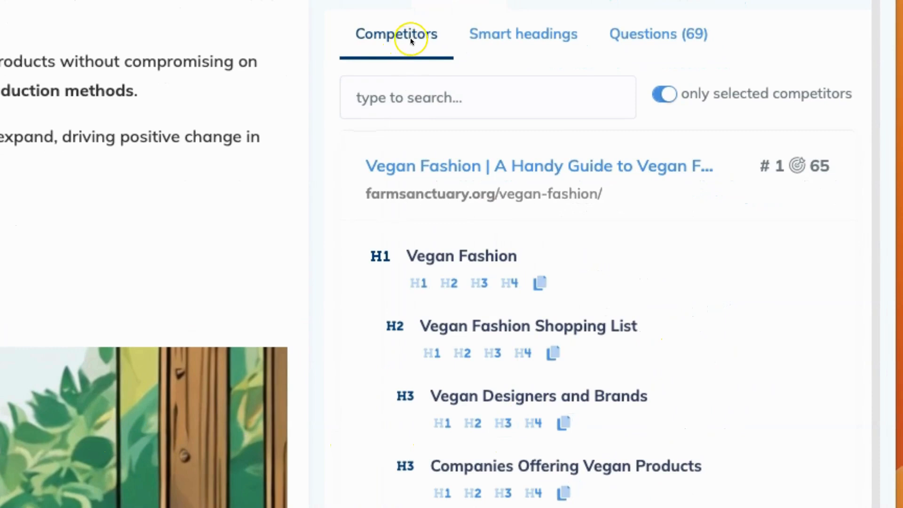
pyautogui.moveTo(621, 307)
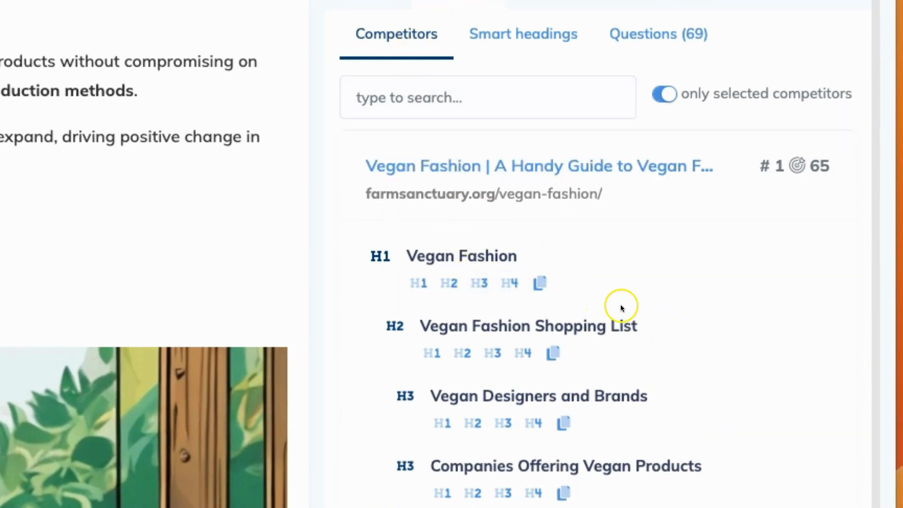
pyautogui.moveTo(641, 328)
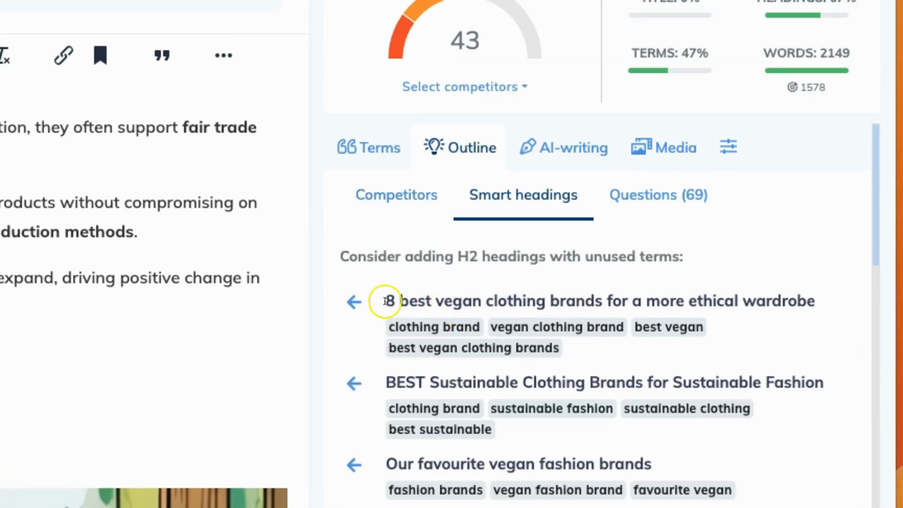
# - Scroll past the smart H2 headings and show the 69 vegan fashion questions
pyautogui.scroll(-3)
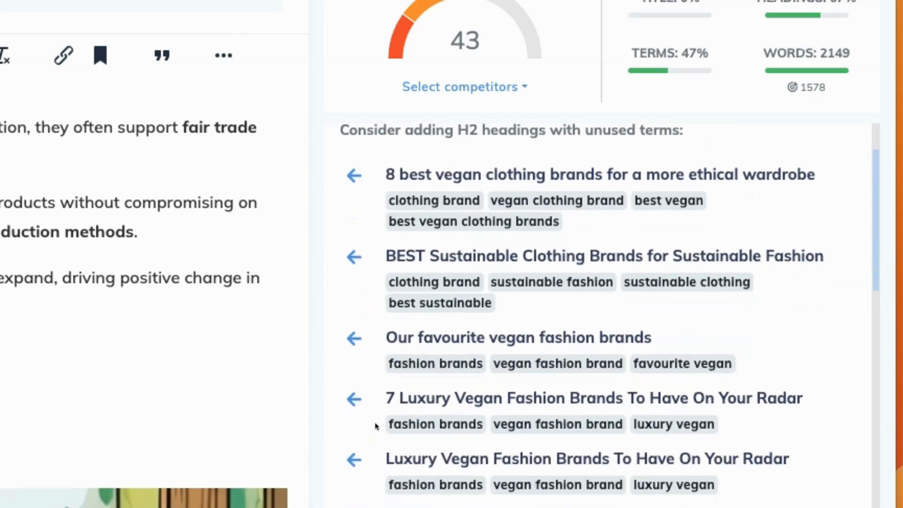
pyautogui.click(659, 195)
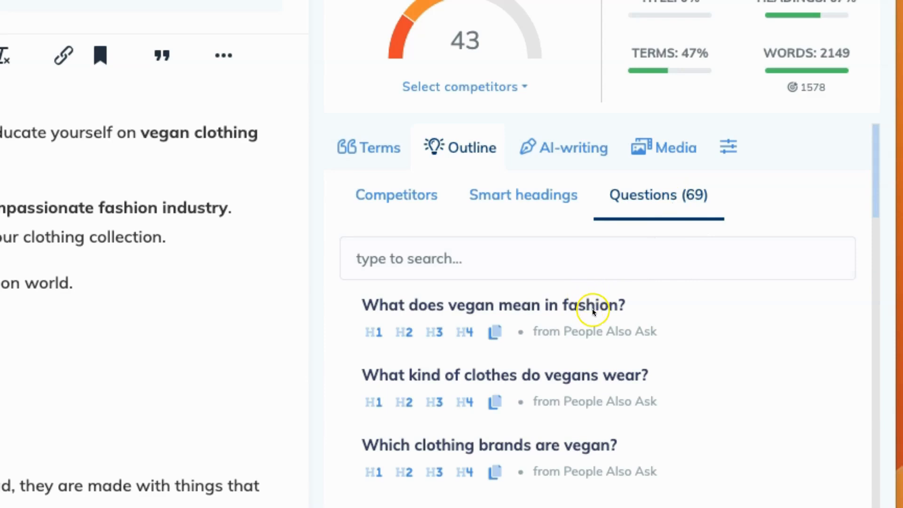
pyautogui.moveTo(642, 339)
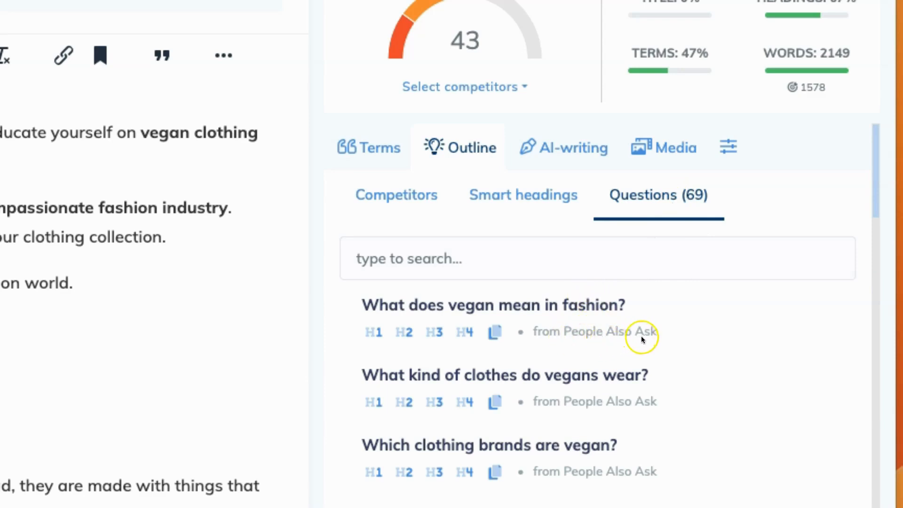
pyautogui.moveTo(608, 342)
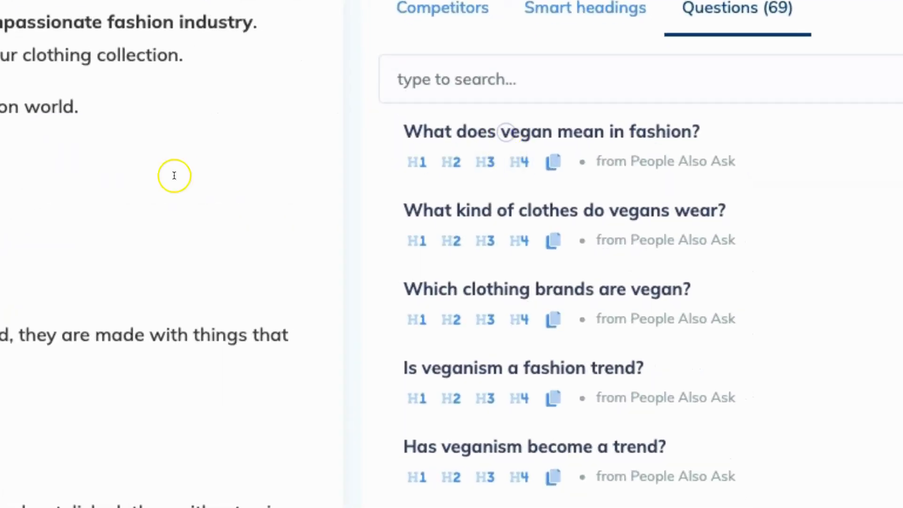
pyautogui.moveTo(406, 130)
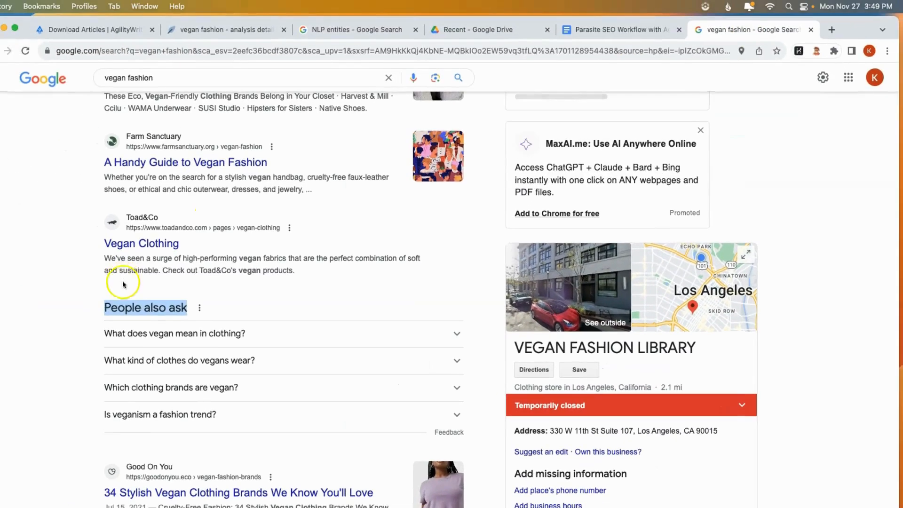
pyautogui.moveTo(240, 334)
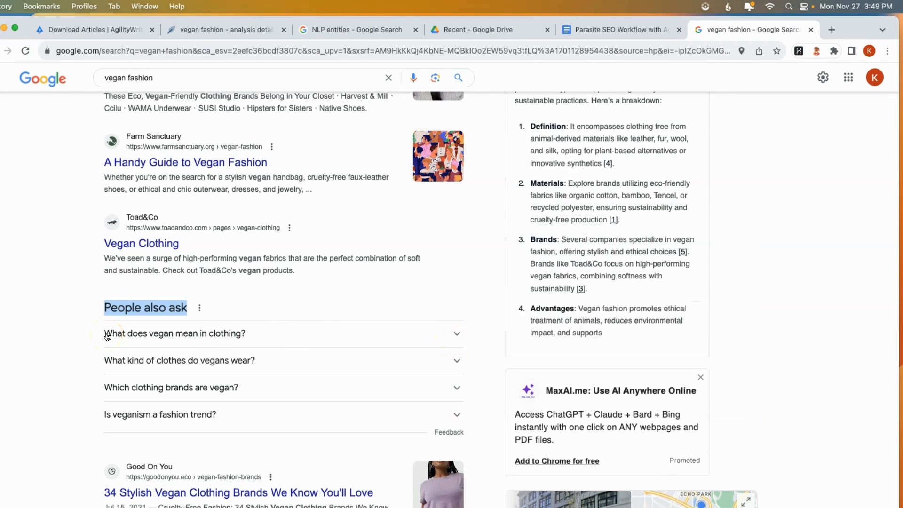
pyautogui.click(225, 29)
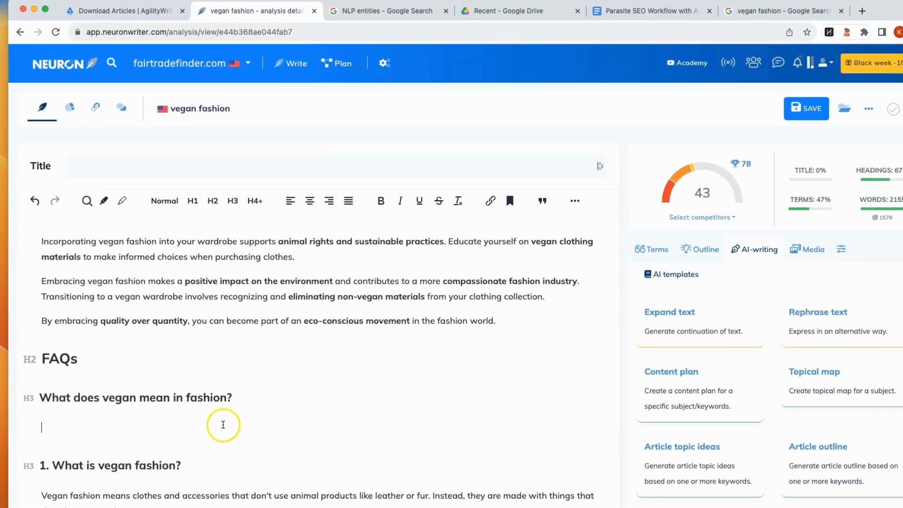
pyautogui.moveTo(633, 410)
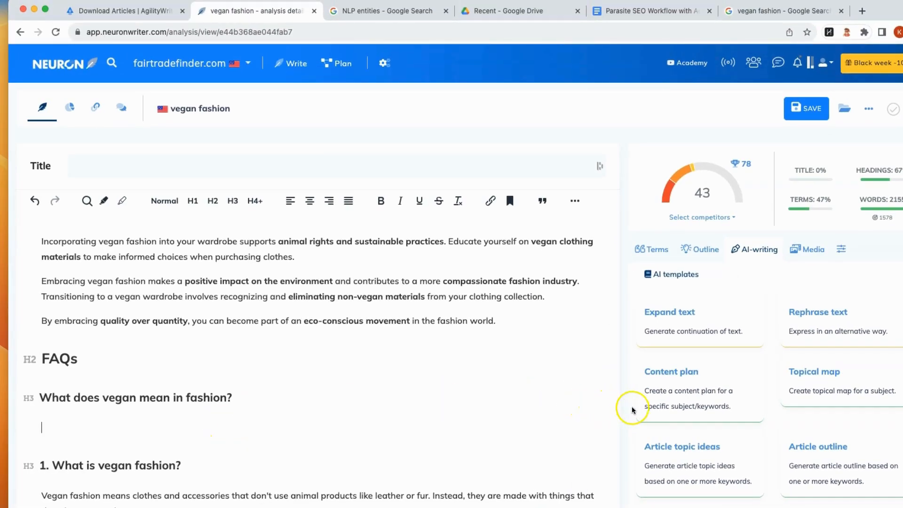
# - Start an AI Paragraph for 'What does vegan mean in fashion?' and expand its generation settings
pyautogui.click(193, 398)
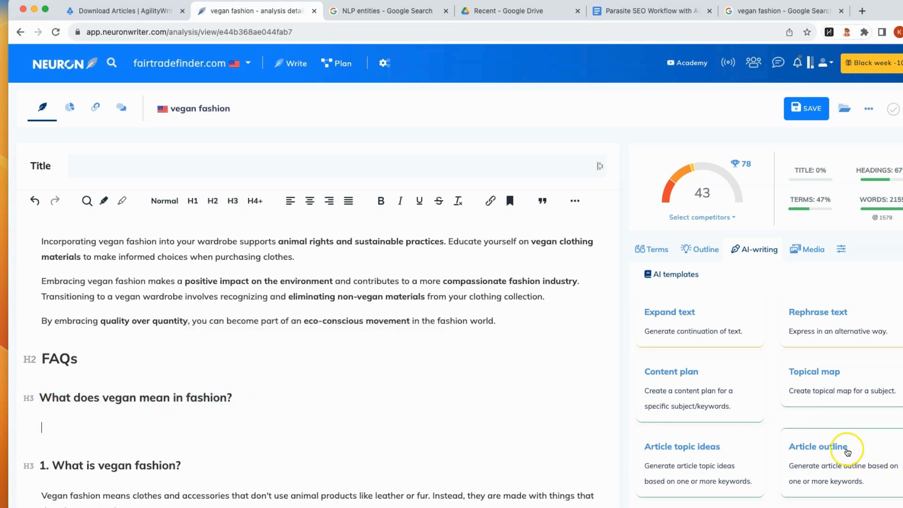
pyautogui.scroll(-3)
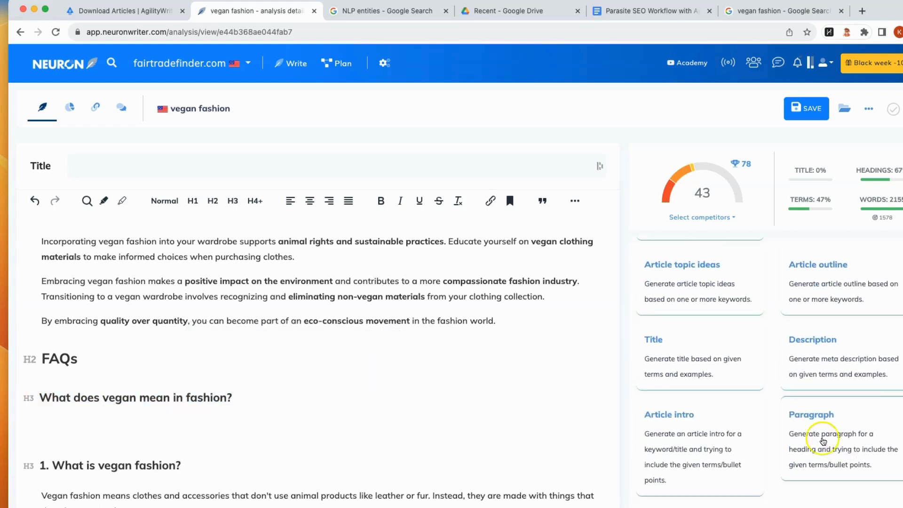
pyautogui.click(811, 414)
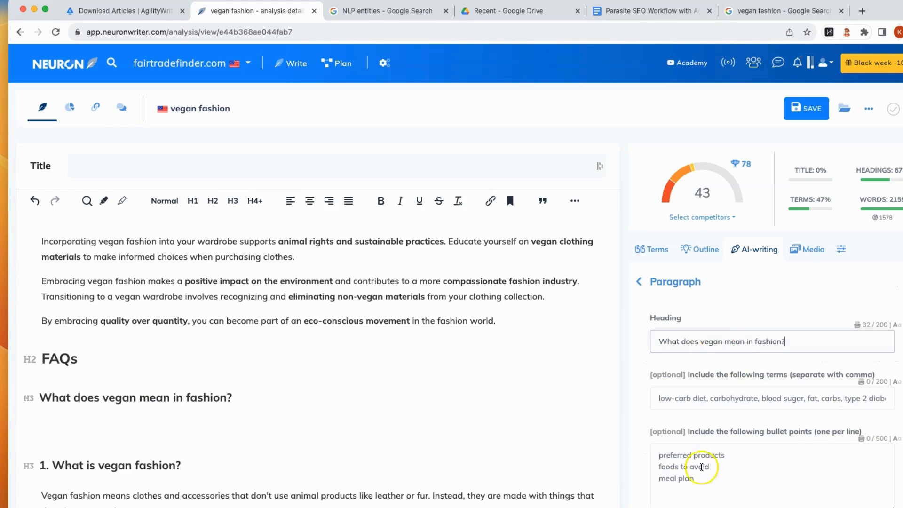
pyautogui.scroll(-3)
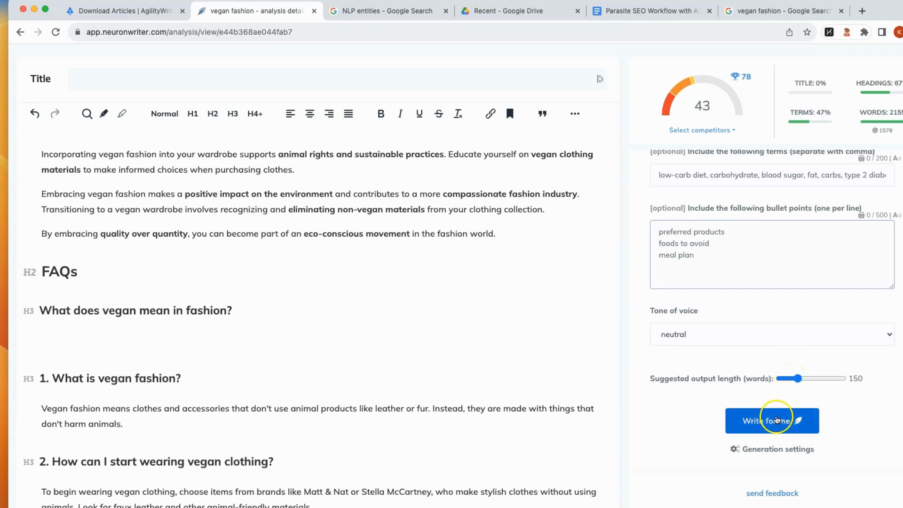
pyautogui.click(772, 449)
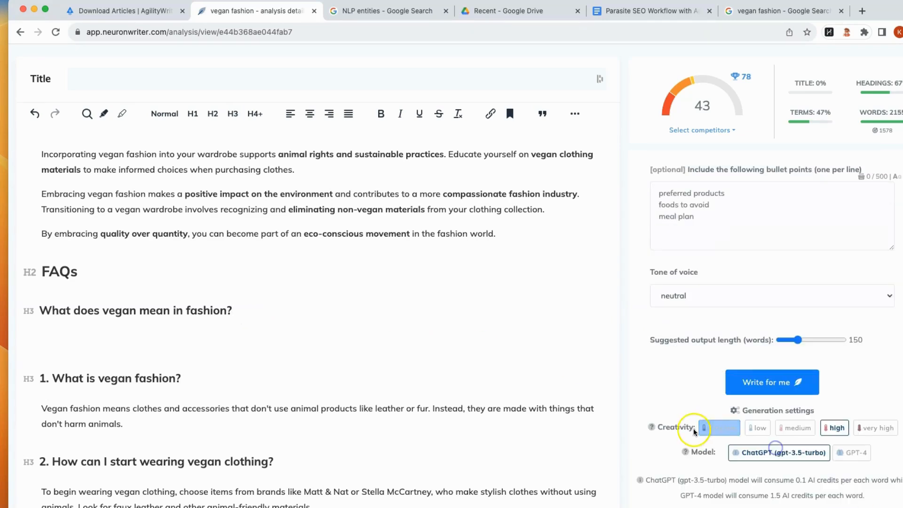
pyautogui.moveTo(685, 452)
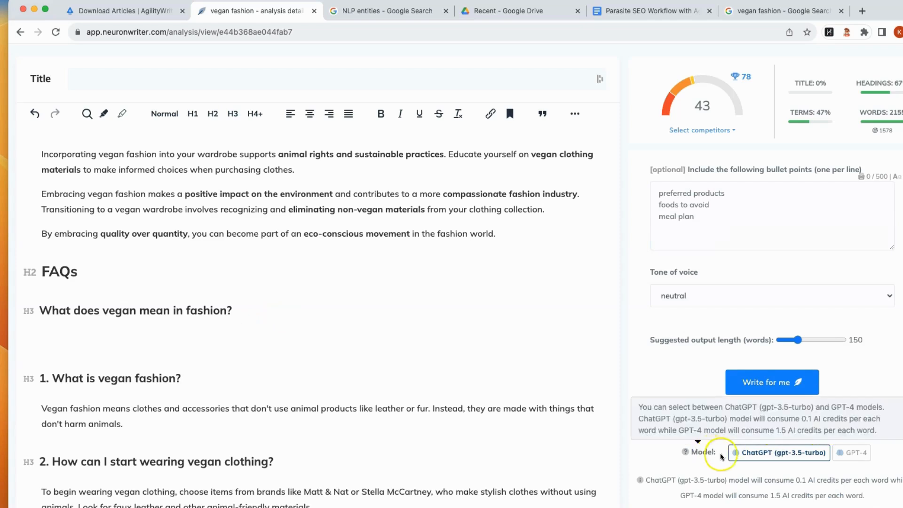
pyautogui.click(855, 453)
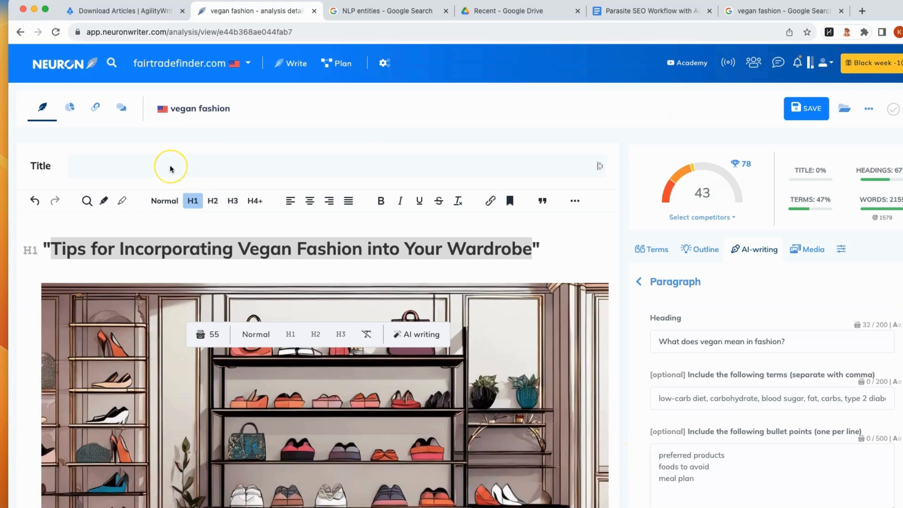
pyautogui.moveTo(108, 177)
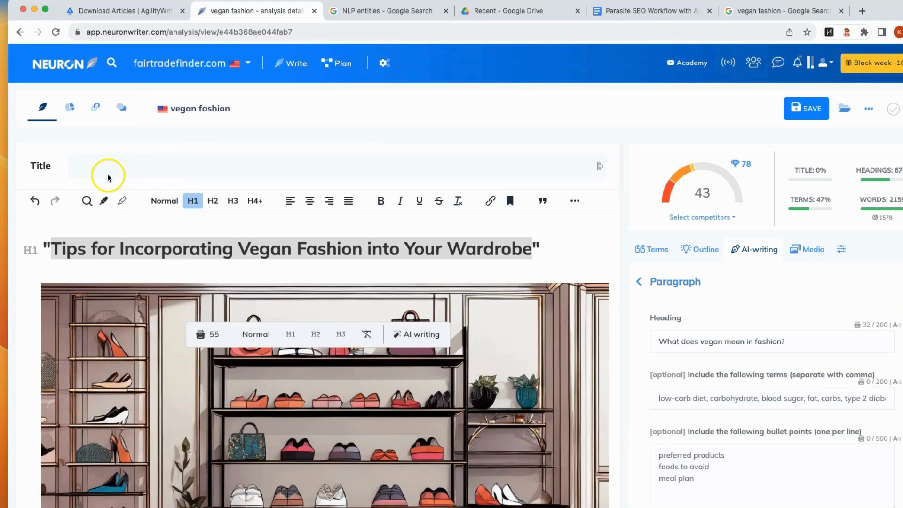
# - AI-generate the meta title 'Top 10 Sustainable Vegan Fashion Brands for Your Ethical Wardrobe'
pyautogui.click(90, 169)
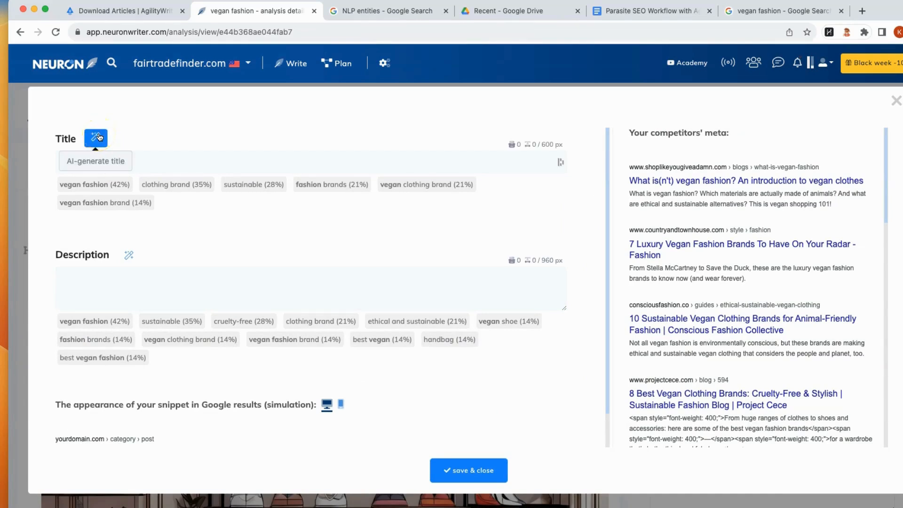
pyautogui.click(95, 138)
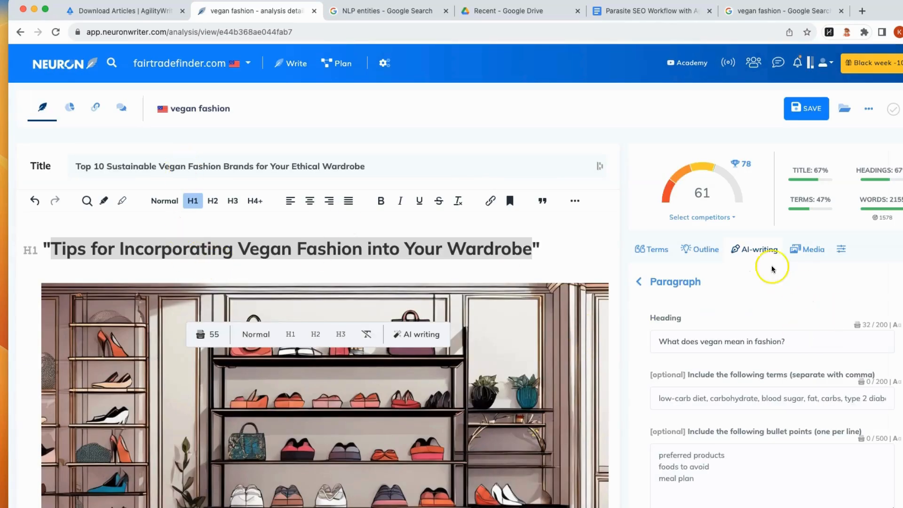
pyautogui.moveTo(706, 199)
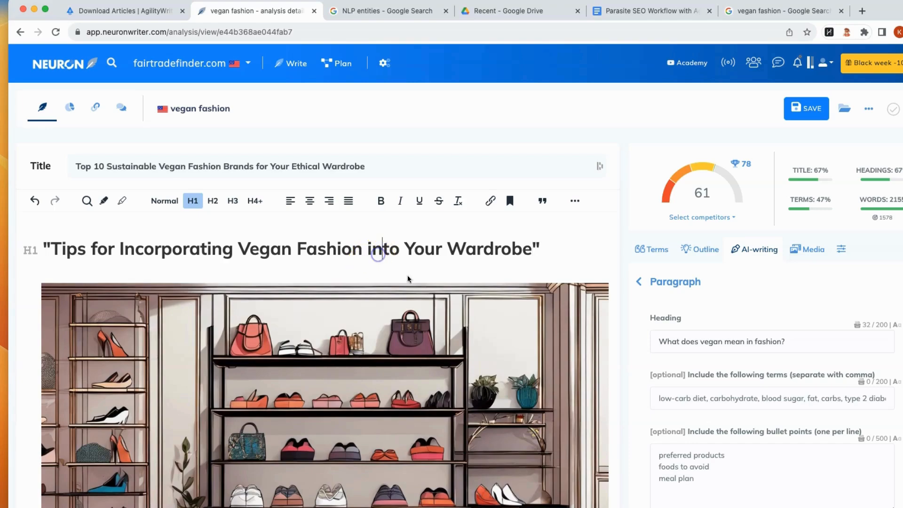
pyautogui.scroll(-3)
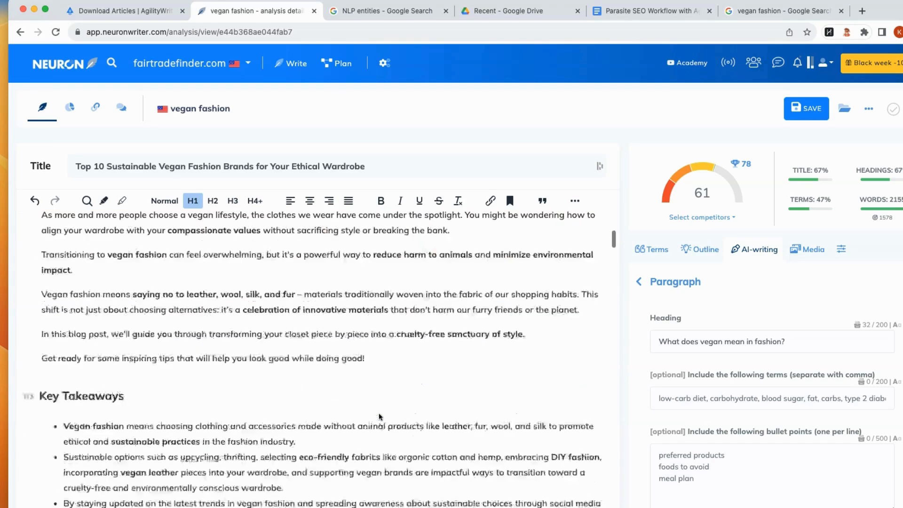
pyautogui.scroll(-3)
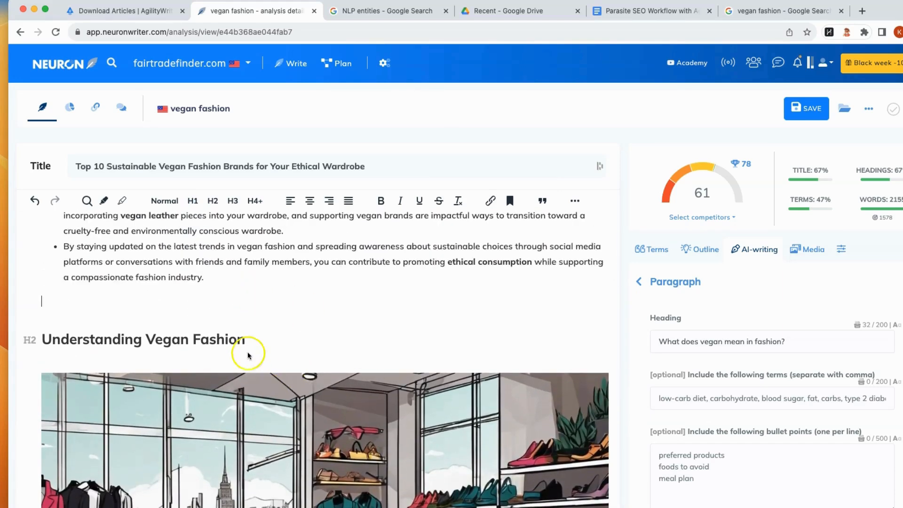
# - Copy the vegan sneakers styling article from Agility Writer and return to NeuronWriter
pyautogui.click(122, 10)
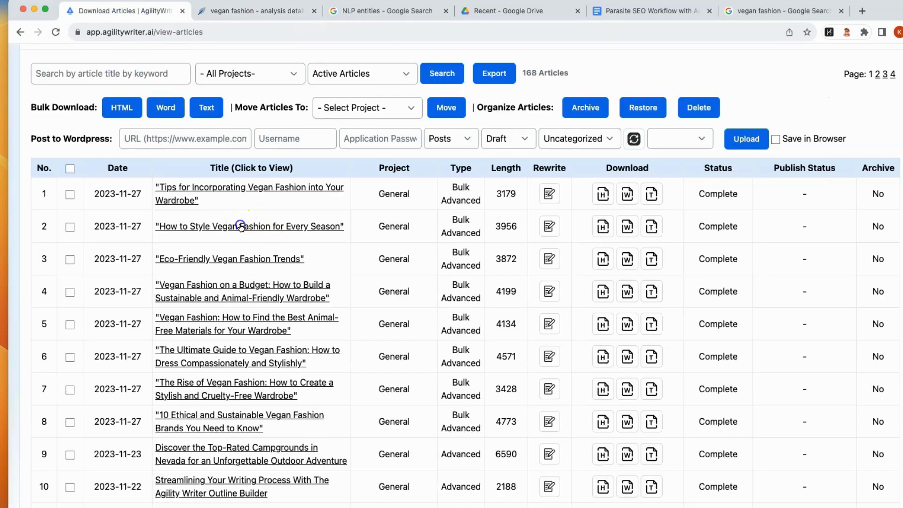
pyautogui.click(240, 226)
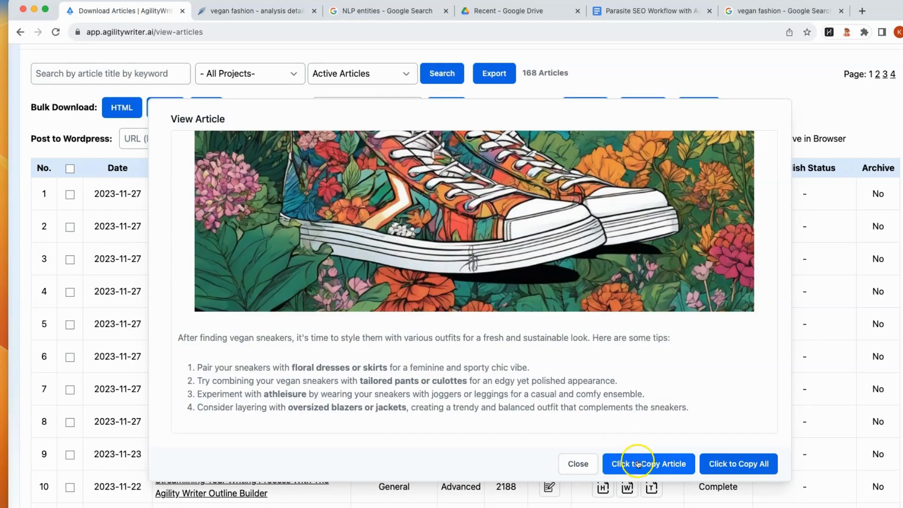
pyautogui.click(648, 463)
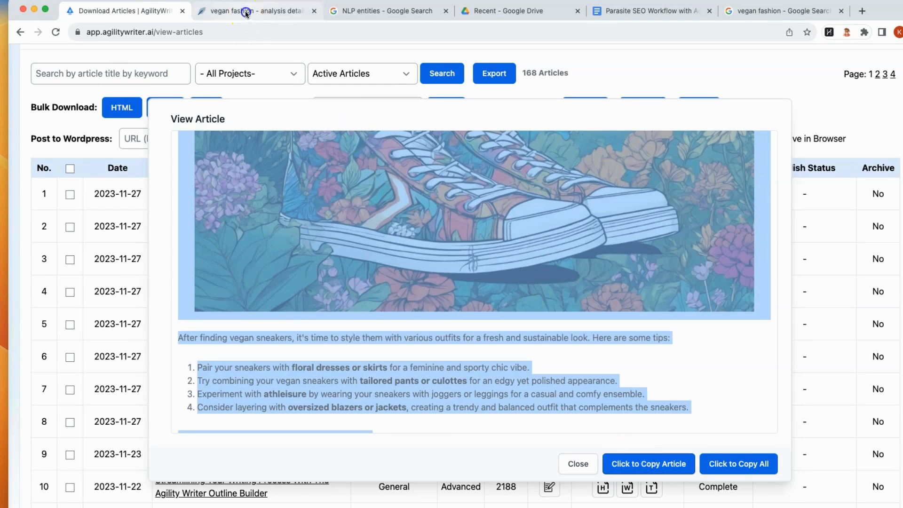
pyautogui.click(249, 11)
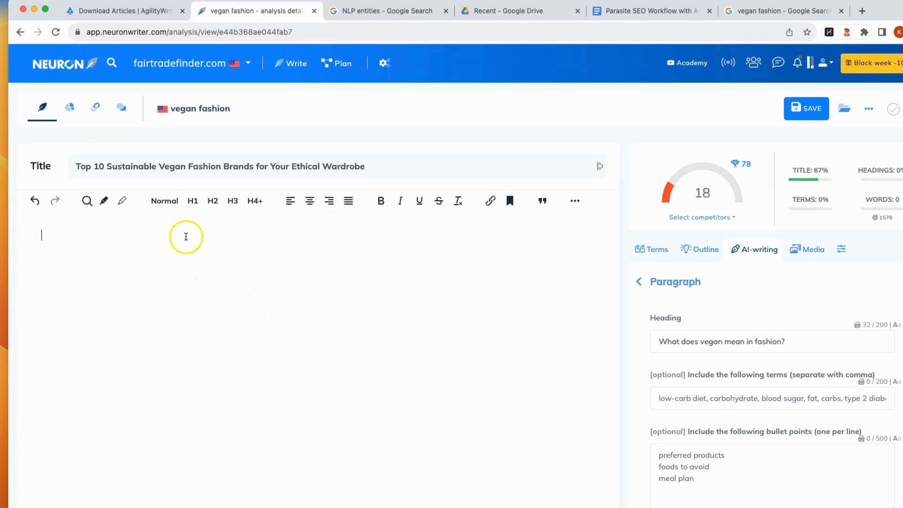
pyautogui.scroll(-3)
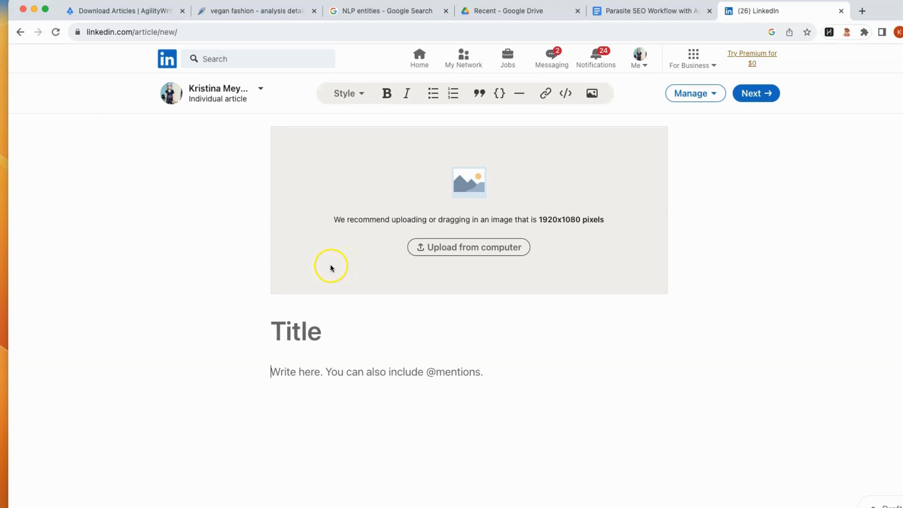
pyautogui.moveTo(333, 268)
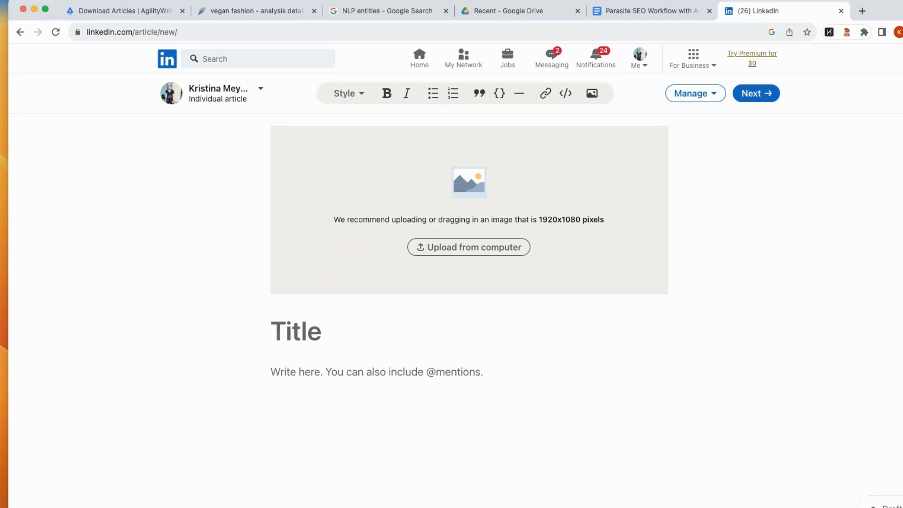
# - Place the cursor in the body of the empty LinkedIn article draft
pyautogui.click(271, 384)
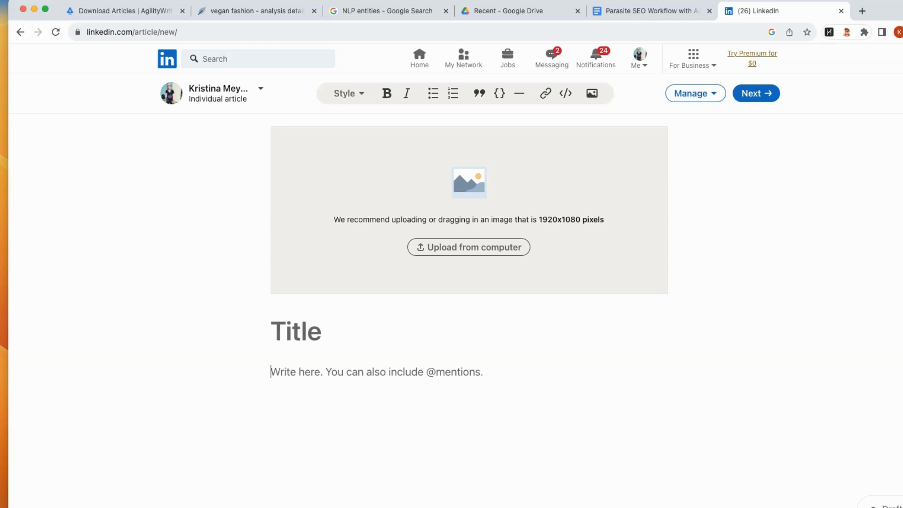